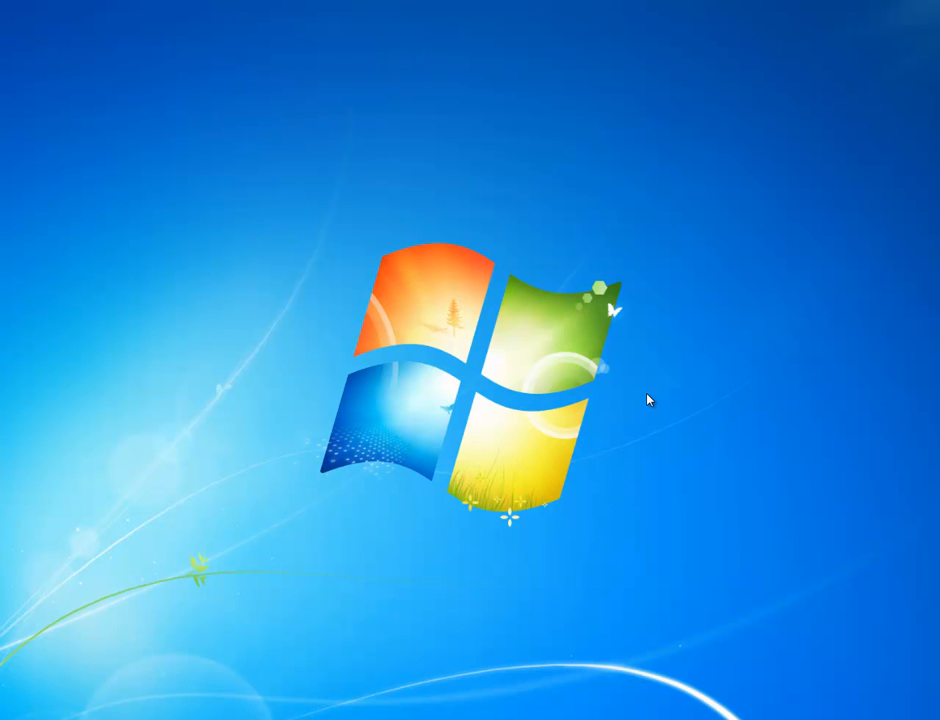
{"action": "mouse_move", "coordinate": [558, 324]}
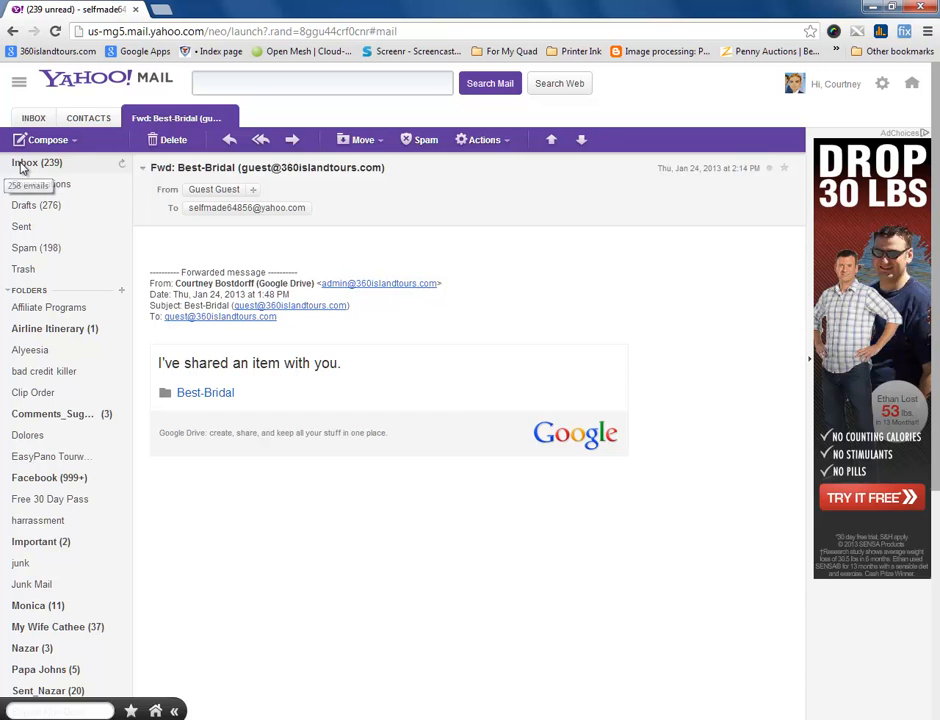
Step: Follow the Best-Bridal link in the forwarded share email to reach the shared item
{"action": "left_click", "coordinate": [24, 162]}
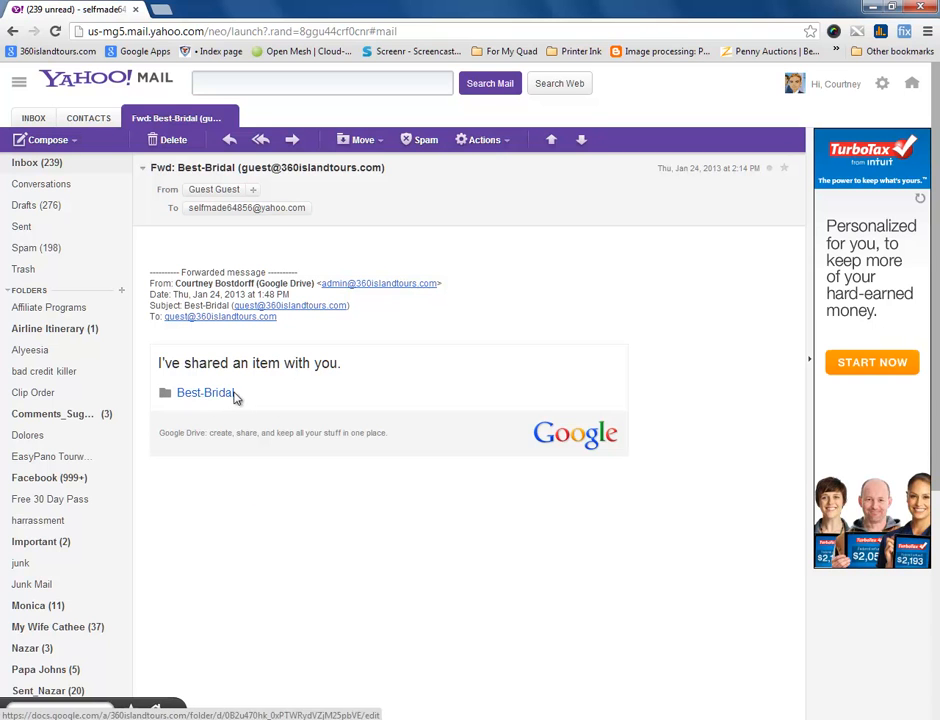
{"action": "mouse_move", "coordinate": [188, 400]}
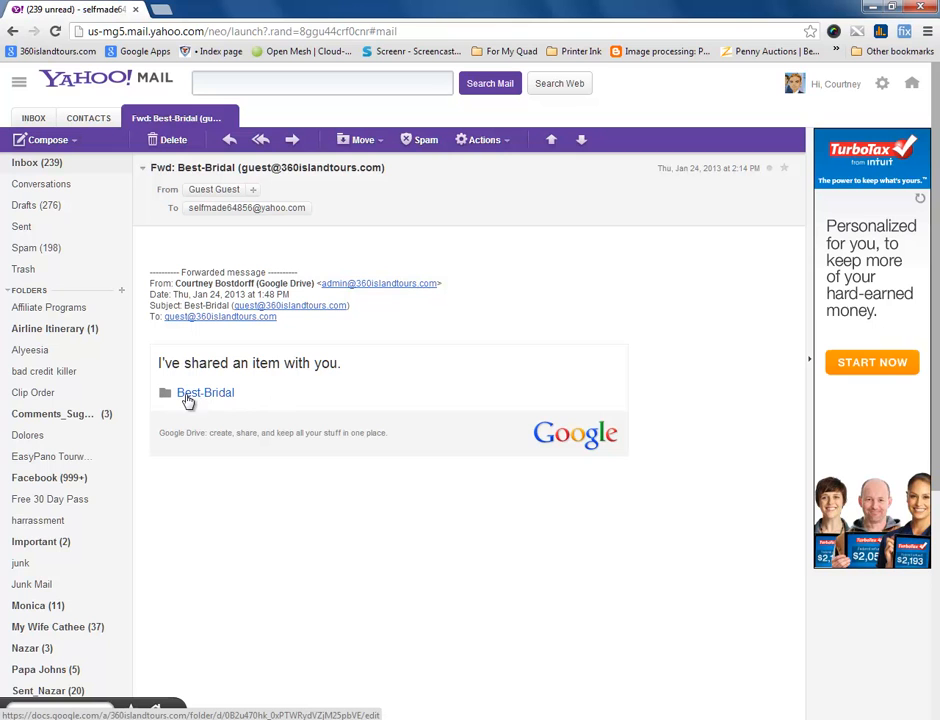
{"action": "mouse_move", "coordinate": [220, 400]}
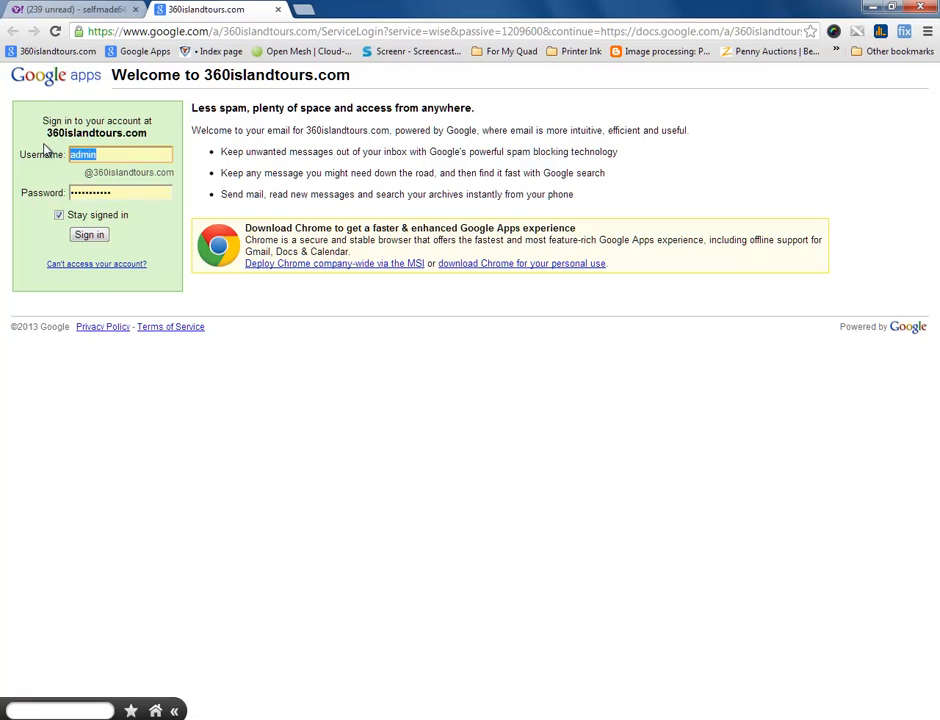
Step: Sign in to the 360islandtours.com Google Apps account as 'guest' with its password
{"action": "type", "text": "guest"}
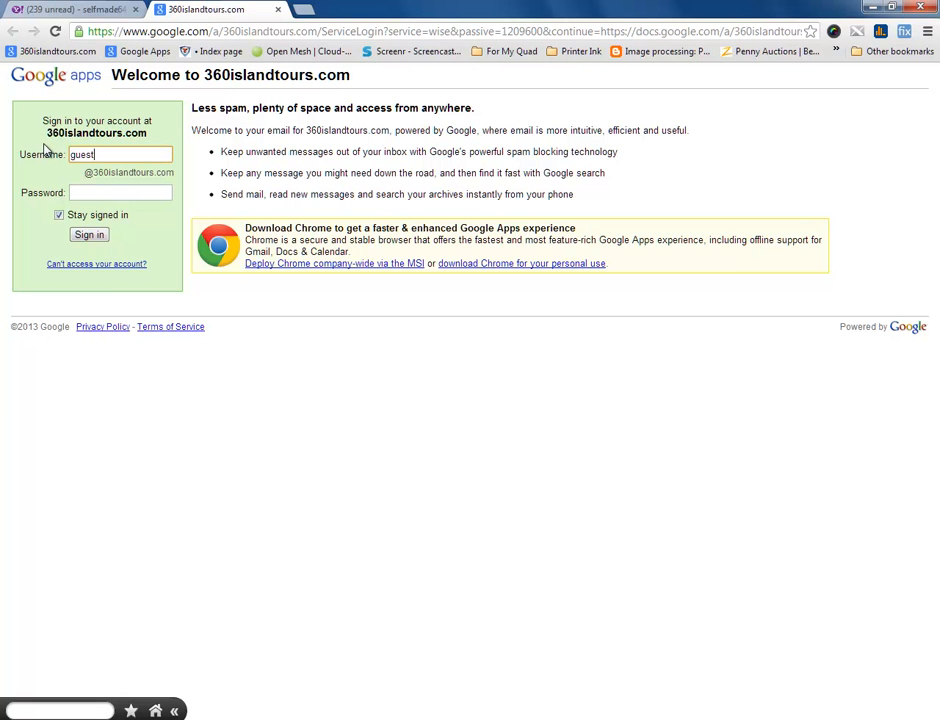
{"action": "left_click", "coordinate": [120, 192]}
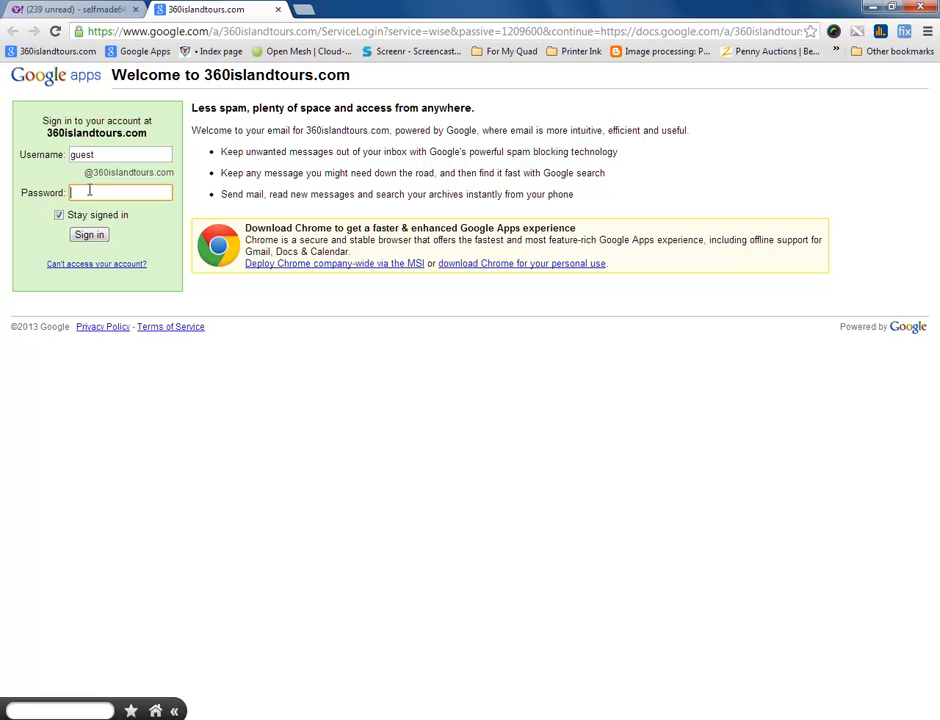
{"action": "type", "text": "password"}
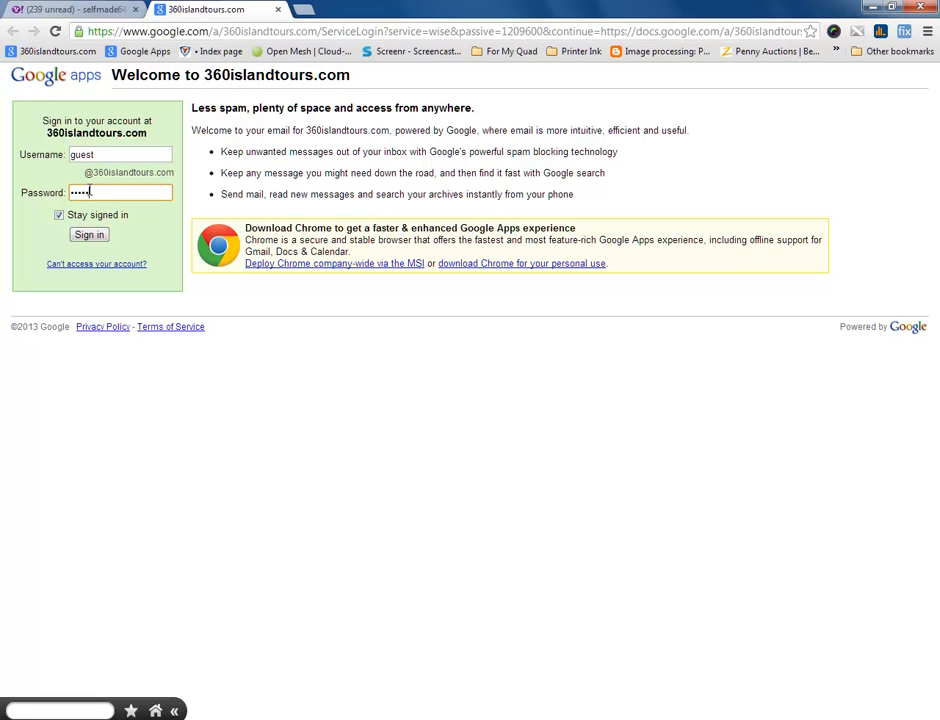
{"action": "type", "text": "••••"}
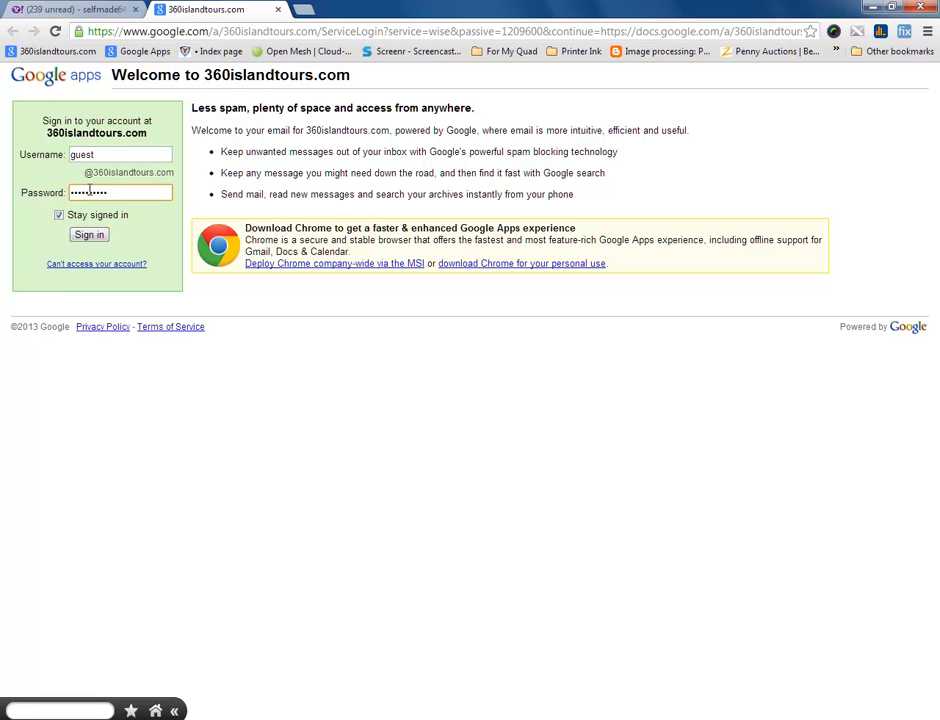
{"action": "left_click", "coordinate": [88, 234]}
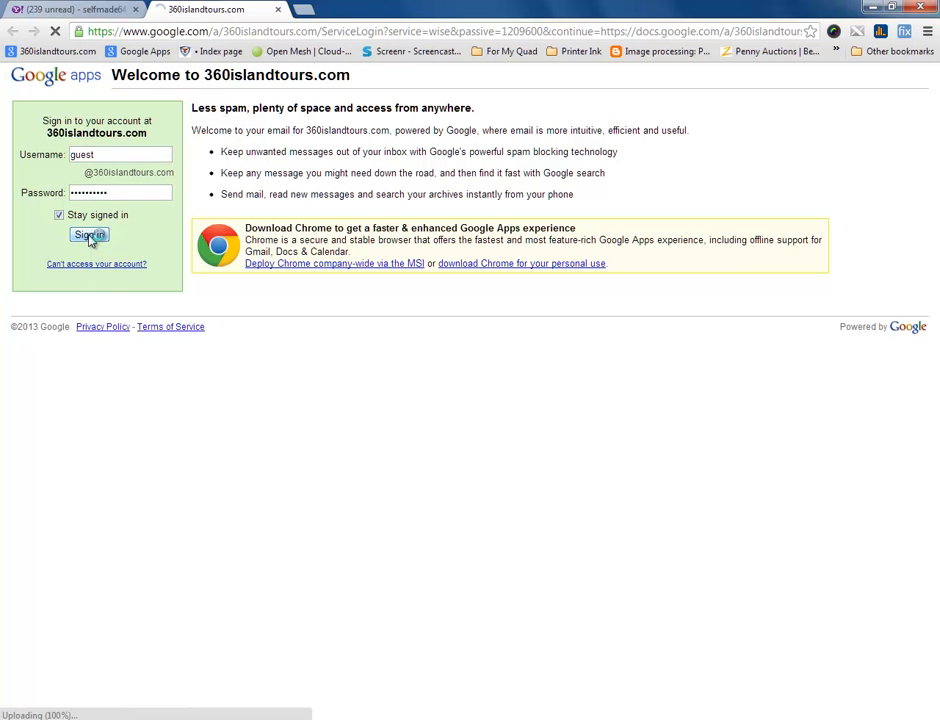
{"action": "left_click", "coordinate": [88, 236]}
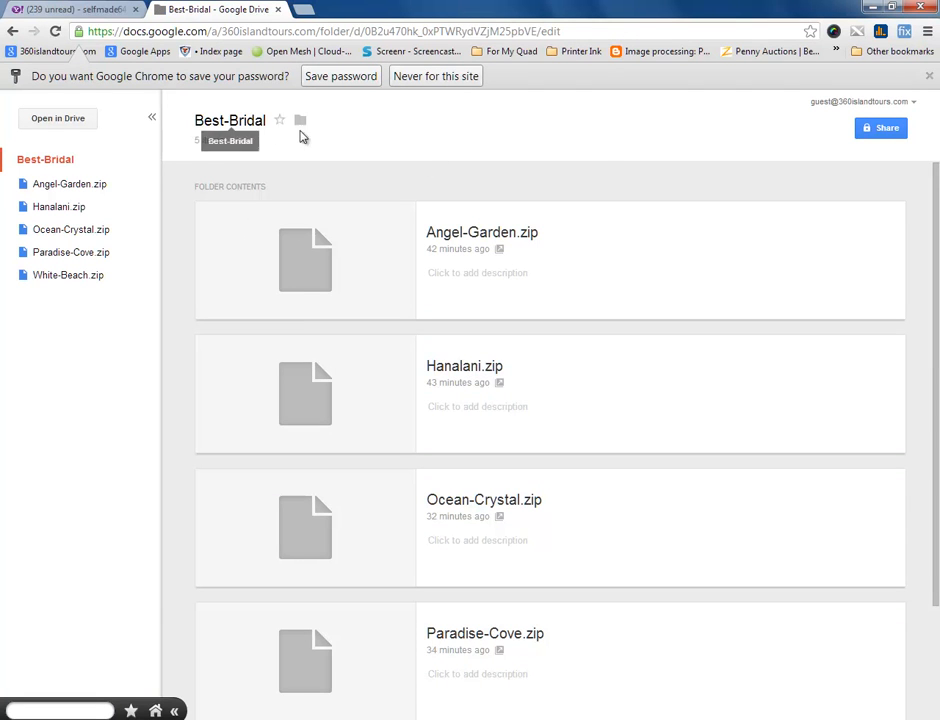
{"action": "mouse_move", "coordinate": [652, 324]}
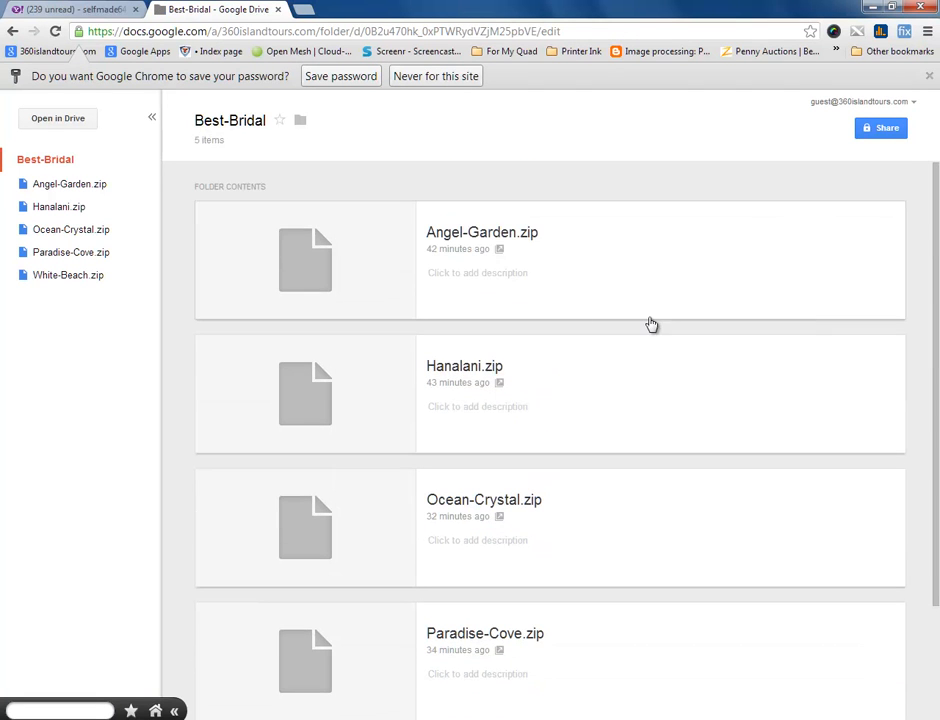
Step: Dismiss the password prompt, review the five Best-Bridal zips and switch to full Drive view
{"action": "left_click", "coordinate": [476, 272]}
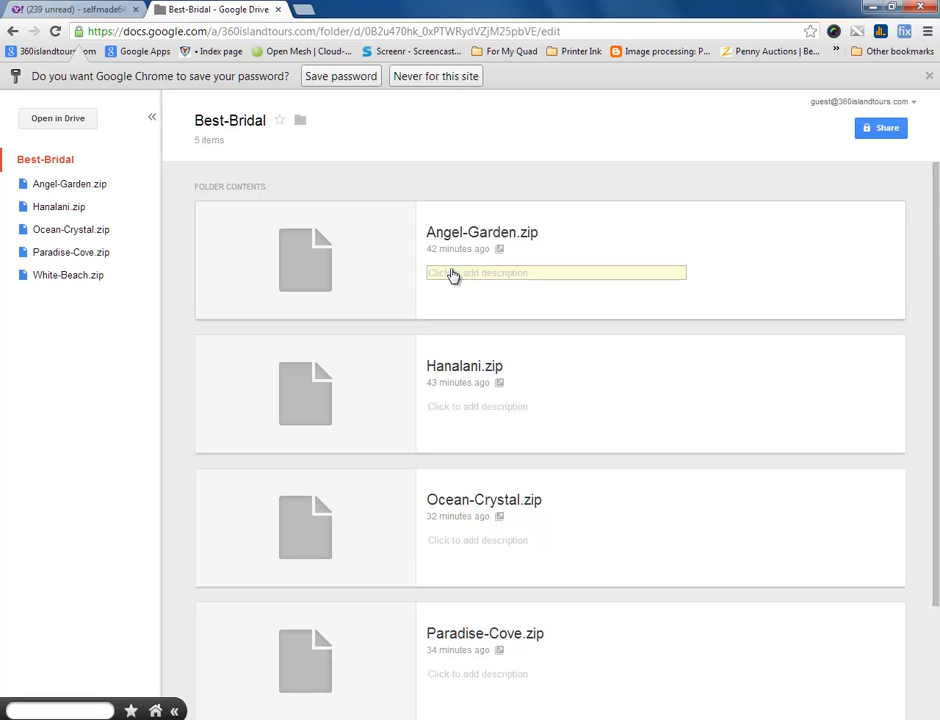
{"action": "scroll", "scroll_direction": "down", "scroll_amount": 3}
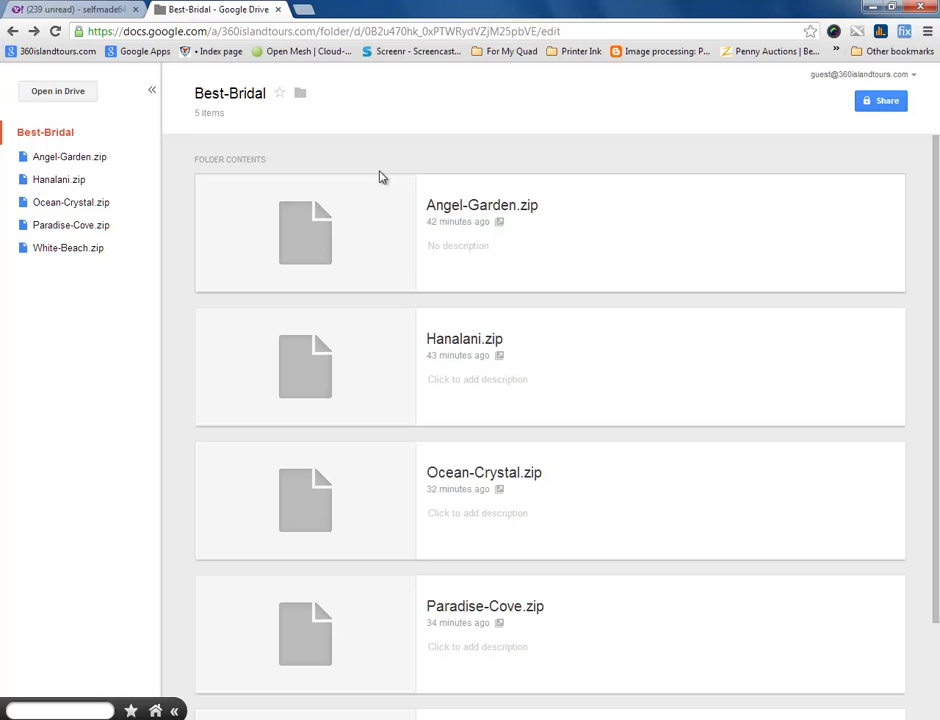
{"action": "mouse_move", "coordinate": [448, 220]}
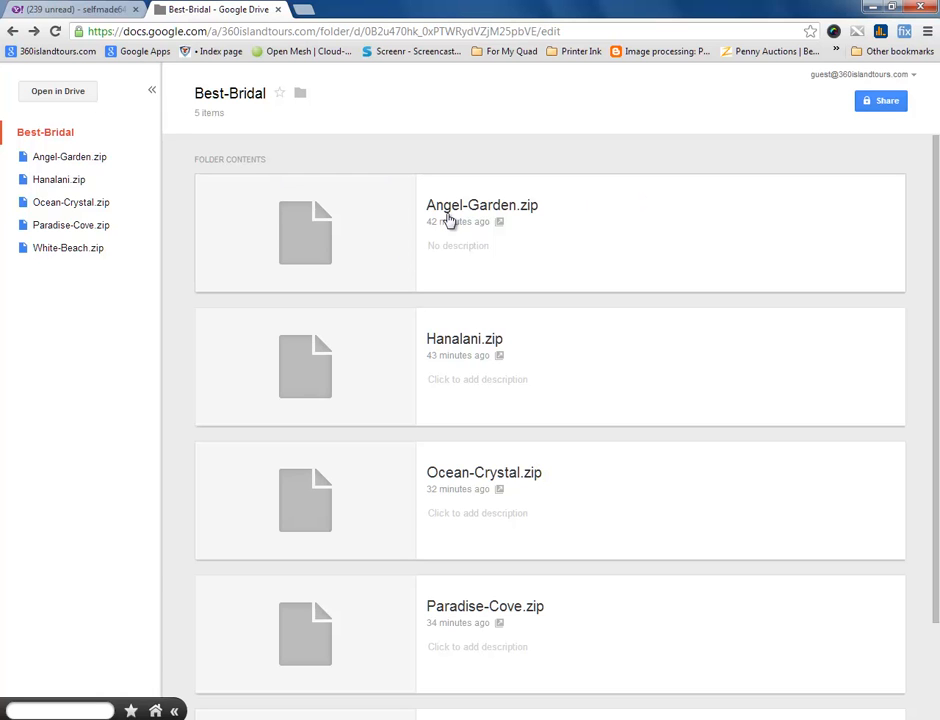
{"action": "mouse_move", "coordinate": [16, 96]}
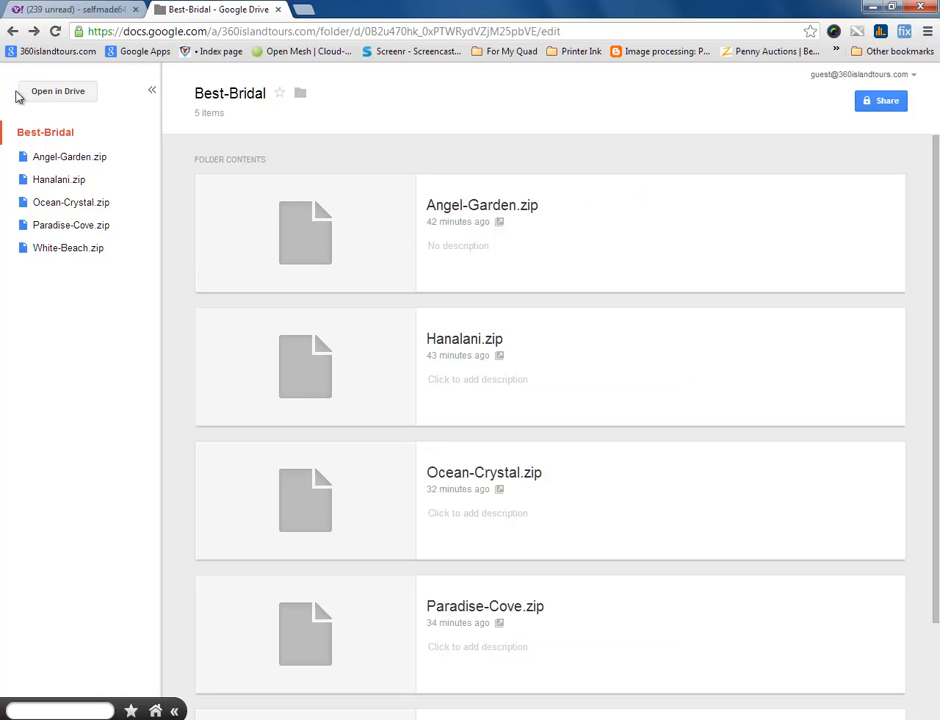
{"action": "left_click", "coordinate": [56, 92]}
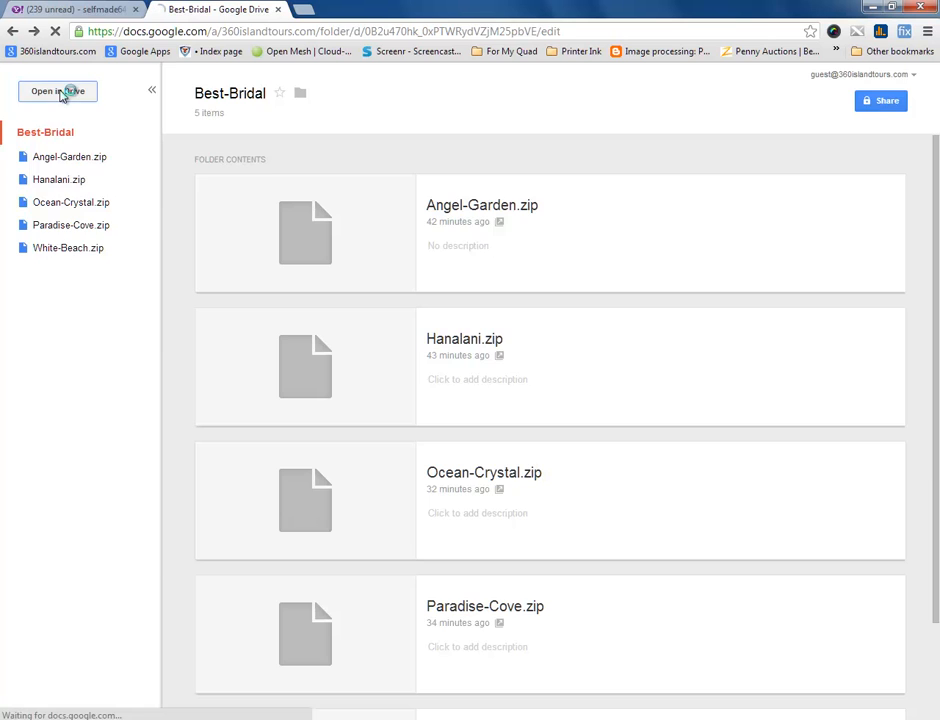
Step: Request a download of Angel-Garden.zip from the Best-Bridal folder in full Drive
{"action": "left_click", "coordinate": [56, 92]}
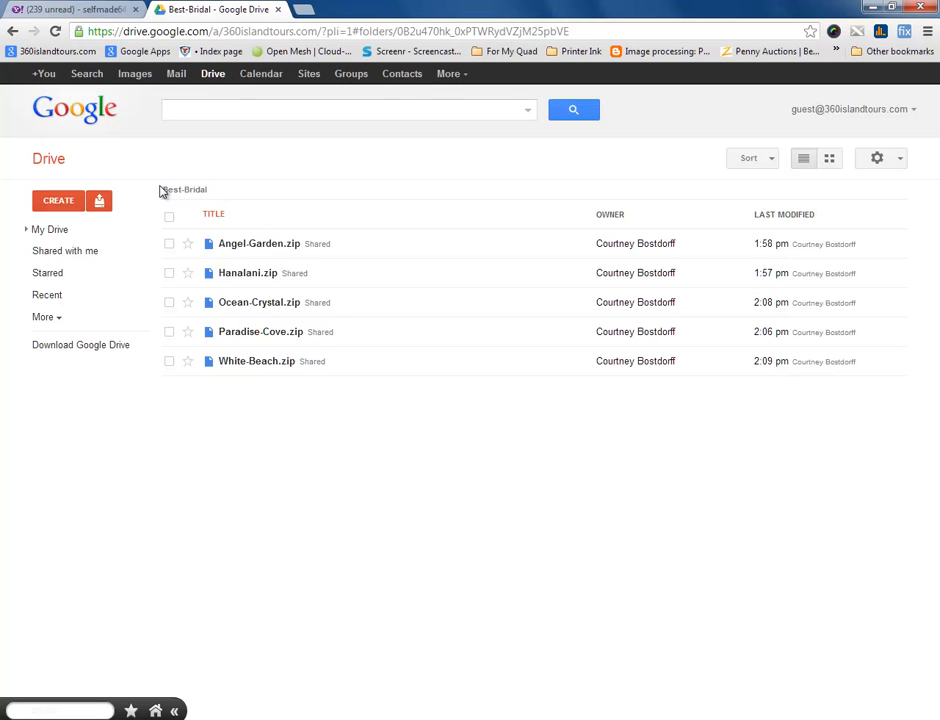
{"action": "left_click", "coordinate": [260, 244]}
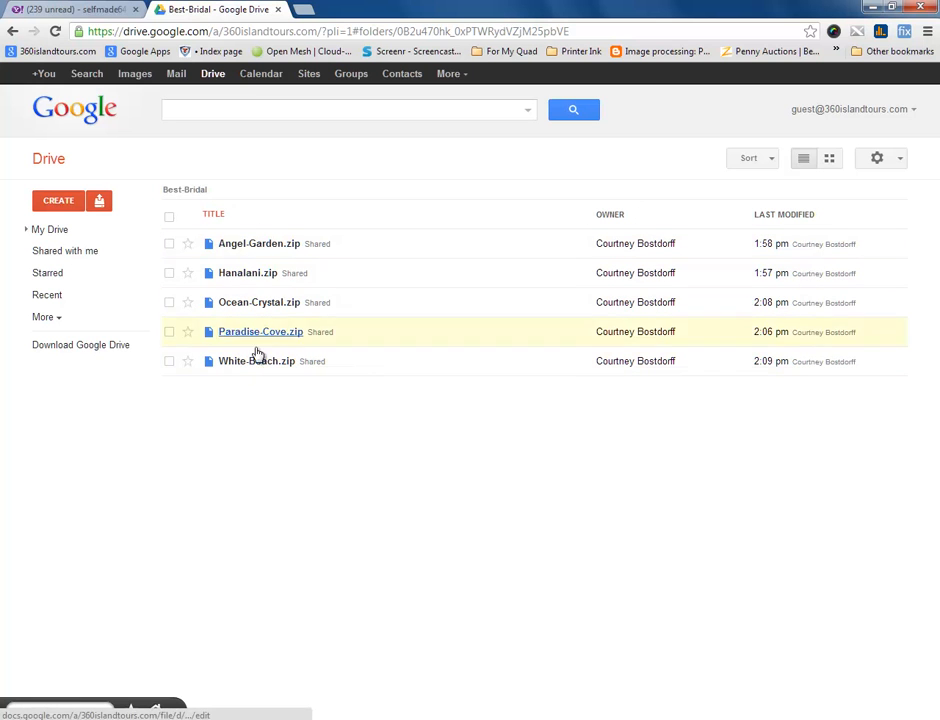
{"action": "mouse_move", "coordinate": [256, 360]}
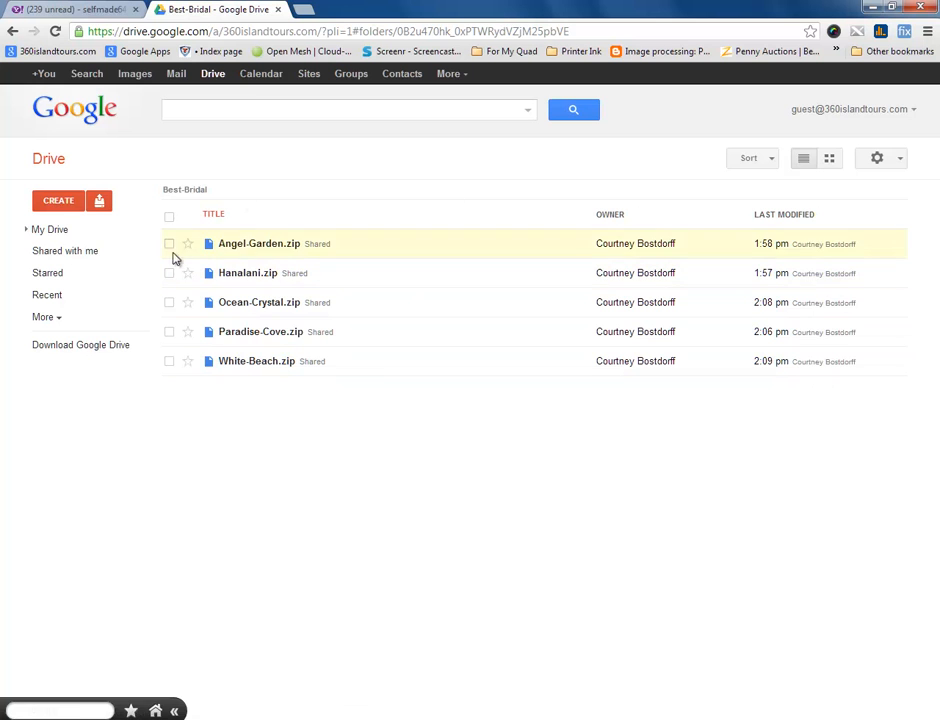
{"action": "mouse_move", "coordinate": [258, 302]}
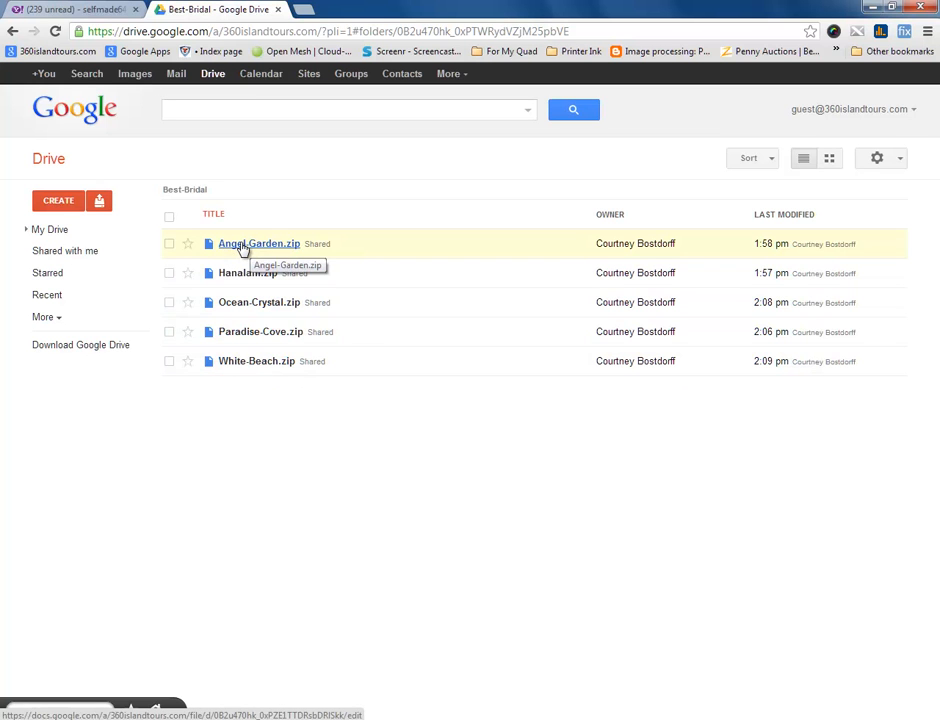
{"action": "right_click", "coordinate": [260, 244]}
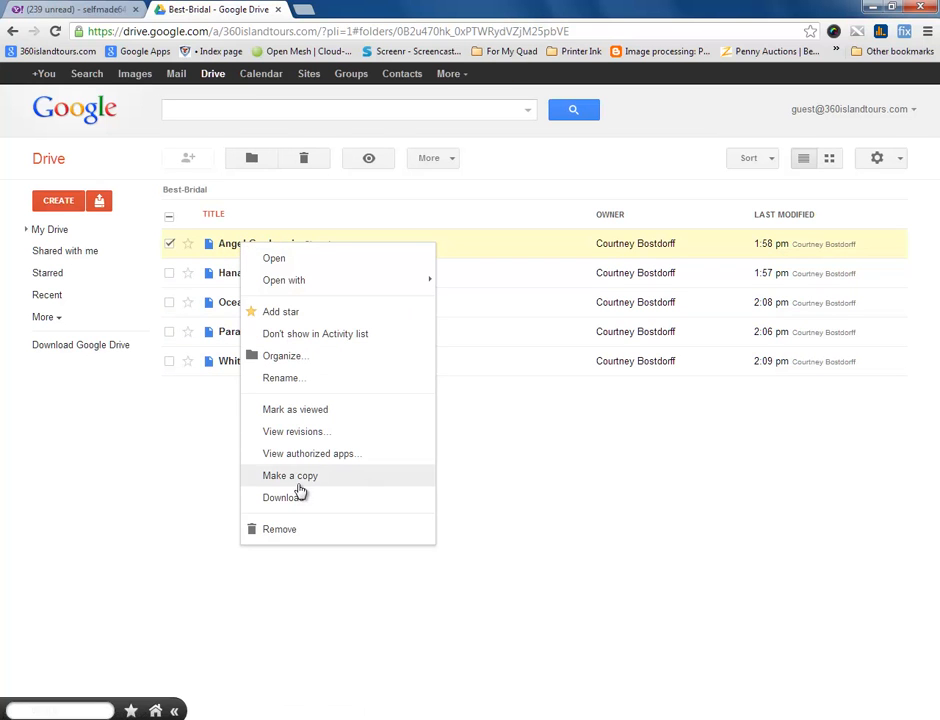
{"action": "left_click", "coordinate": [284, 496]}
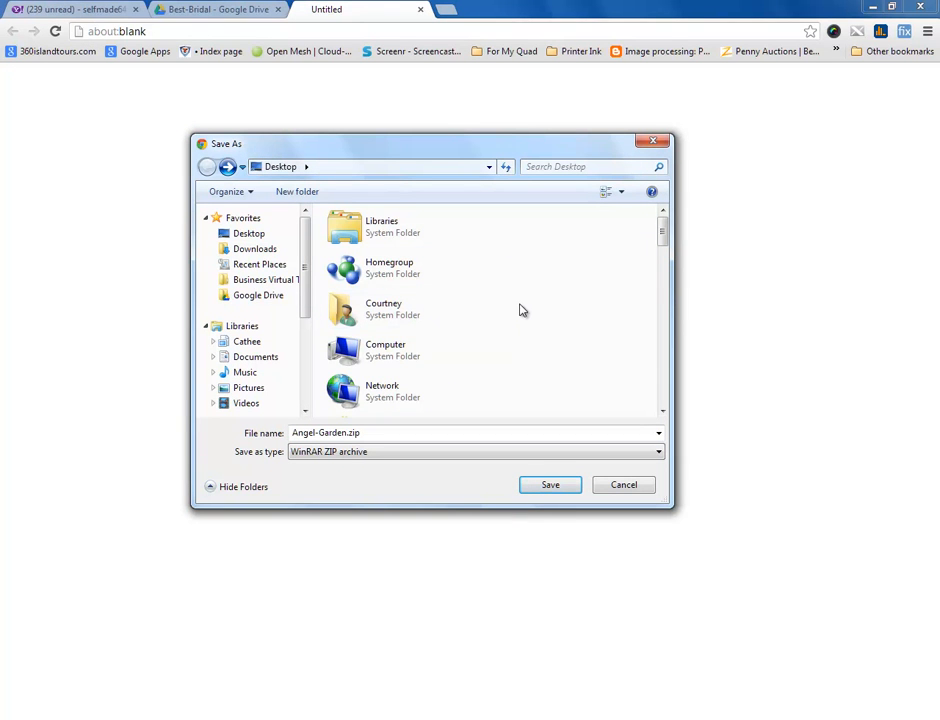
Step: Save Angel-Garden.zip into a new Example Saved Tours folder inside Best Bridal Hawaii
{"action": "left_click", "coordinate": [276, 280]}
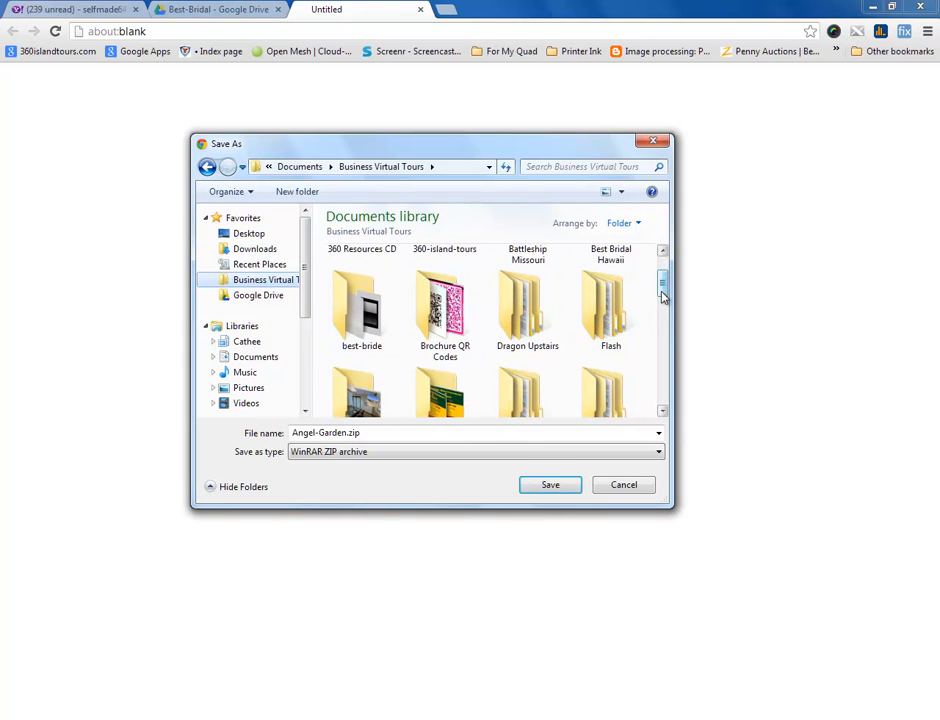
{"action": "double_click", "coordinate": [612, 290]}
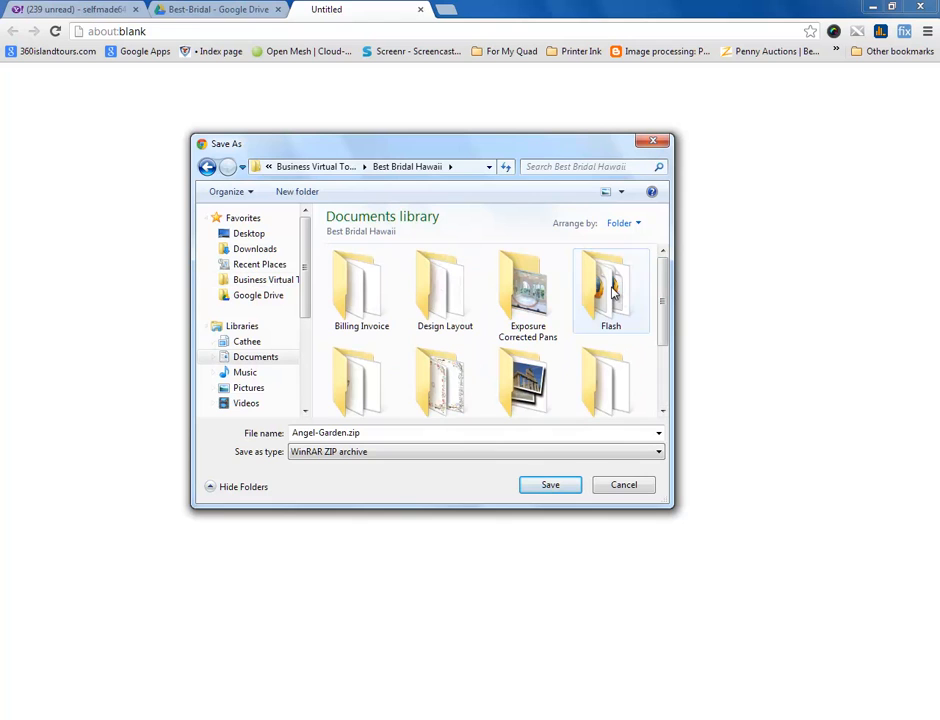
{"action": "left_click", "coordinate": [296, 192]}
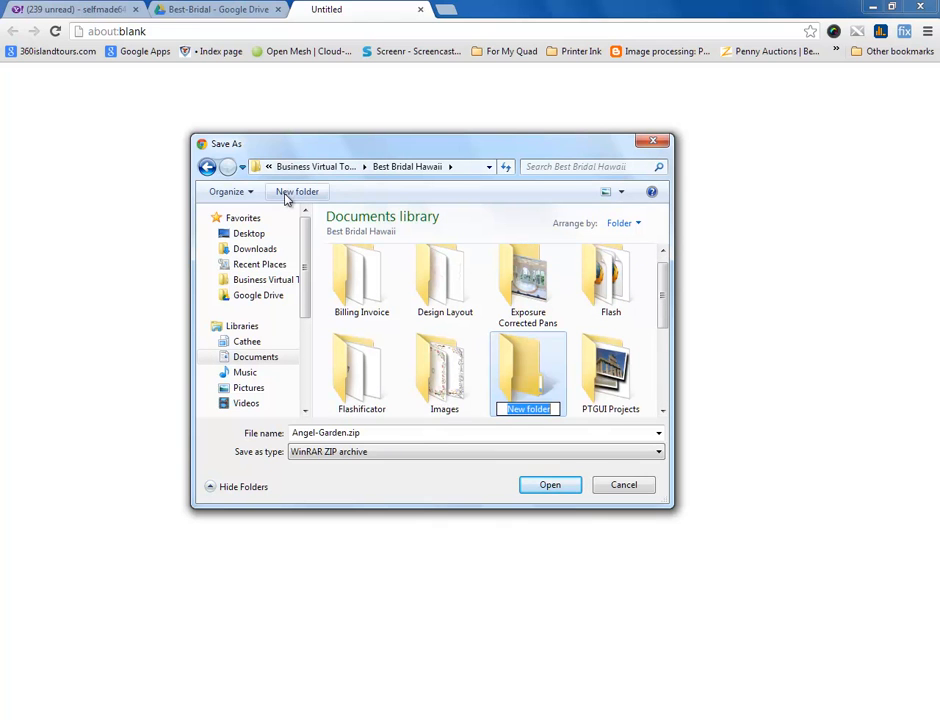
{"action": "type", "text": "Example Saved Tours"}
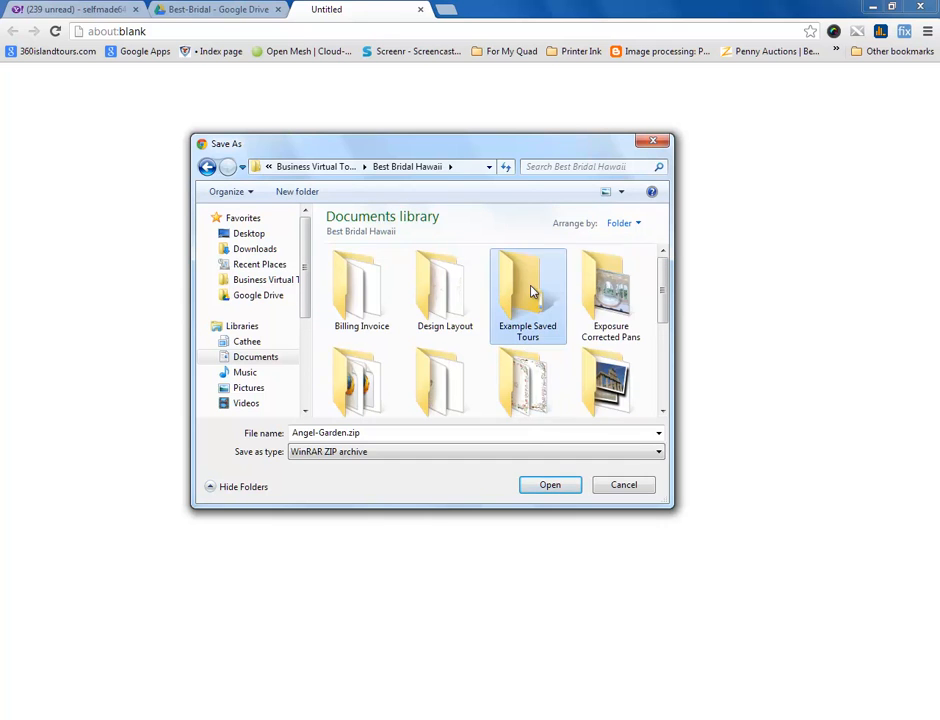
{"action": "left_click", "coordinate": [548, 484]}
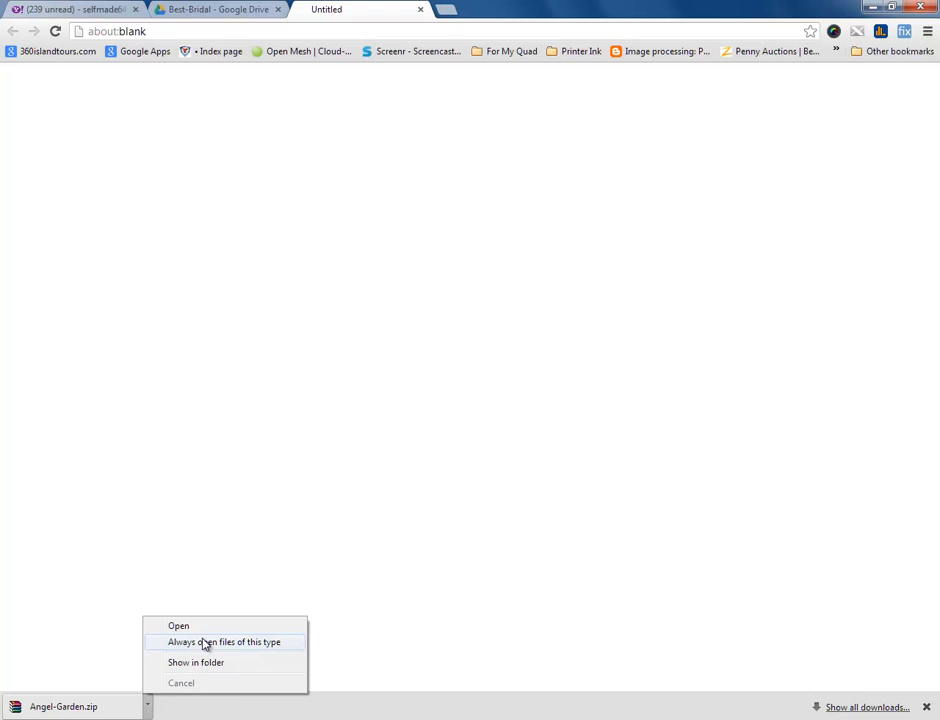
{"action": "mouse_move", "coordinate": [186, 662]}
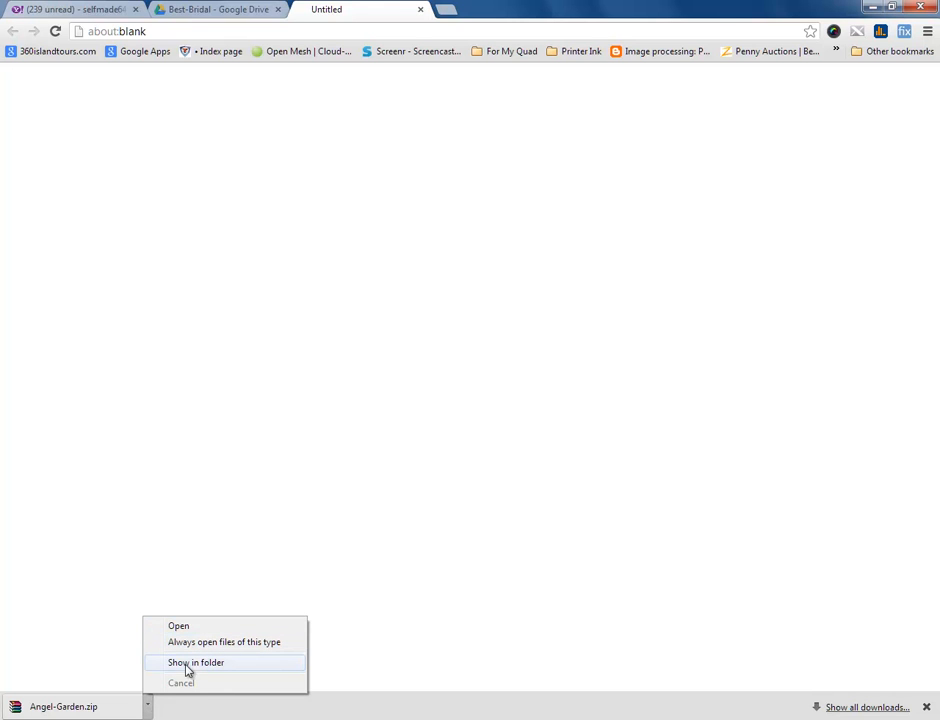
Step: Reveal the downloaded Angel-Garden.zip in its Example Saved Tours folder in Windows Explorer
{"action": "left_click", "coordinate": [196, 662]}
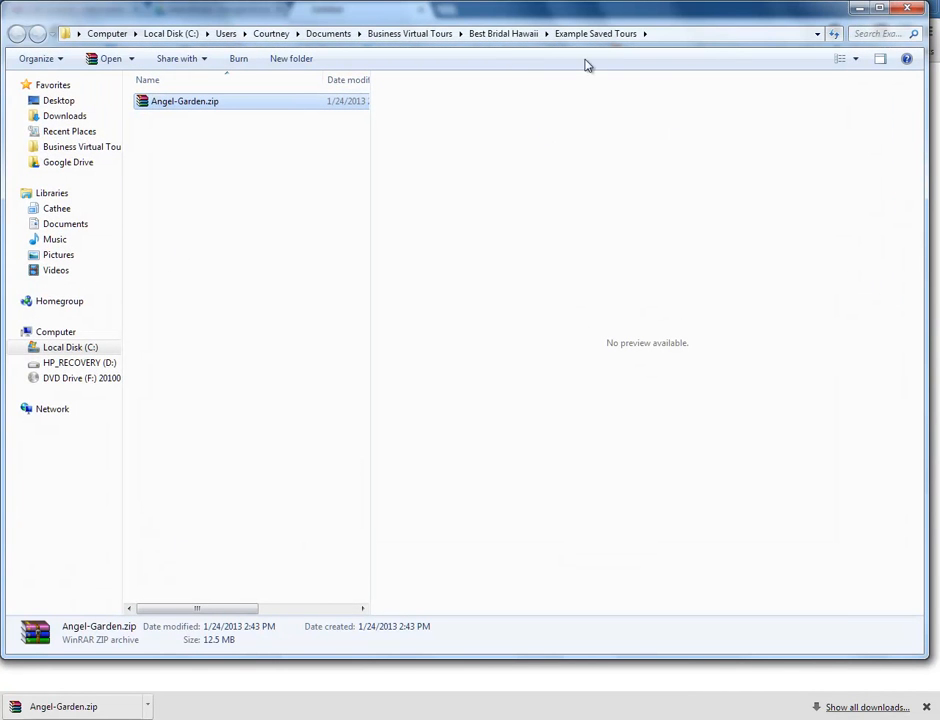
{"action": "mouse_move", "coordinate": [502, 102]}
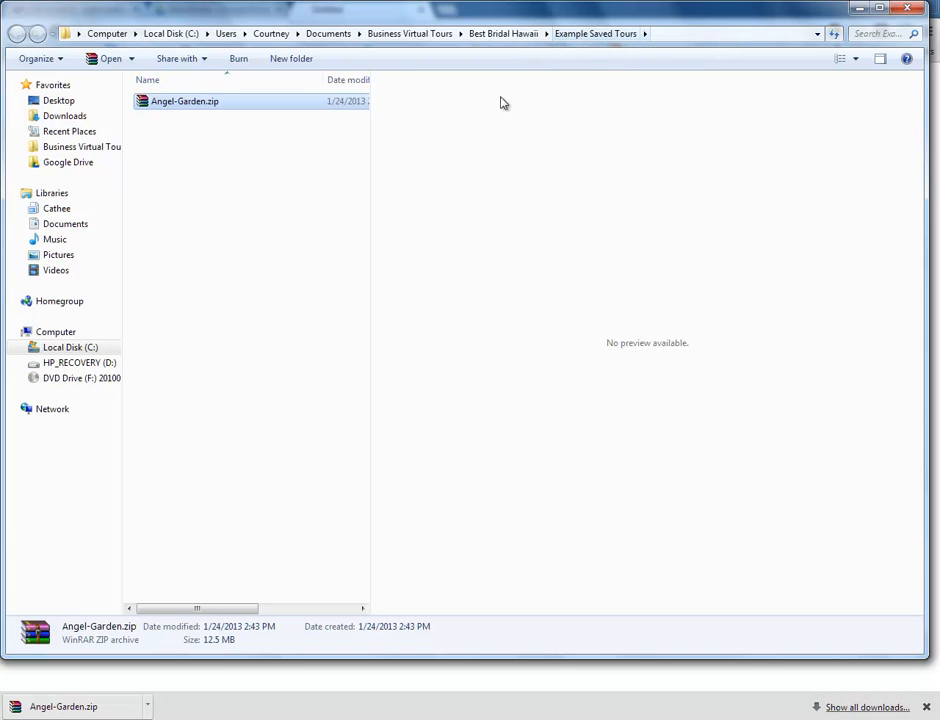
{"action": "mouse_move", "coordinate": [270, 248]}
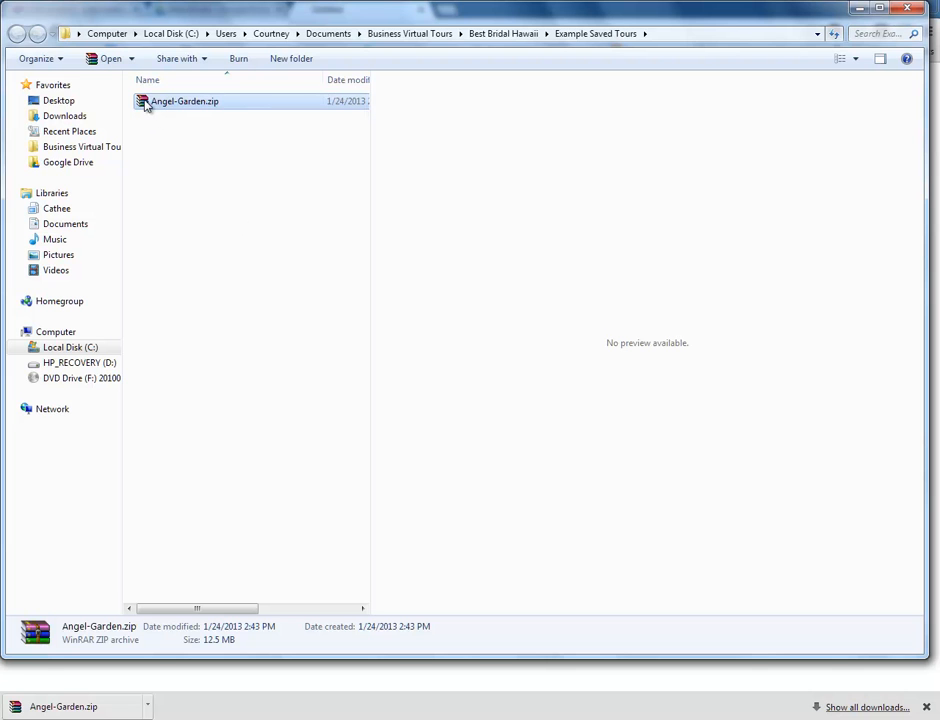
Step: Browse Angel-Garden.zip in WinRAR into angel-garden-1-18-2013 and its _auto folder
{"action": "double_click", "coordinate": [184, 100]}
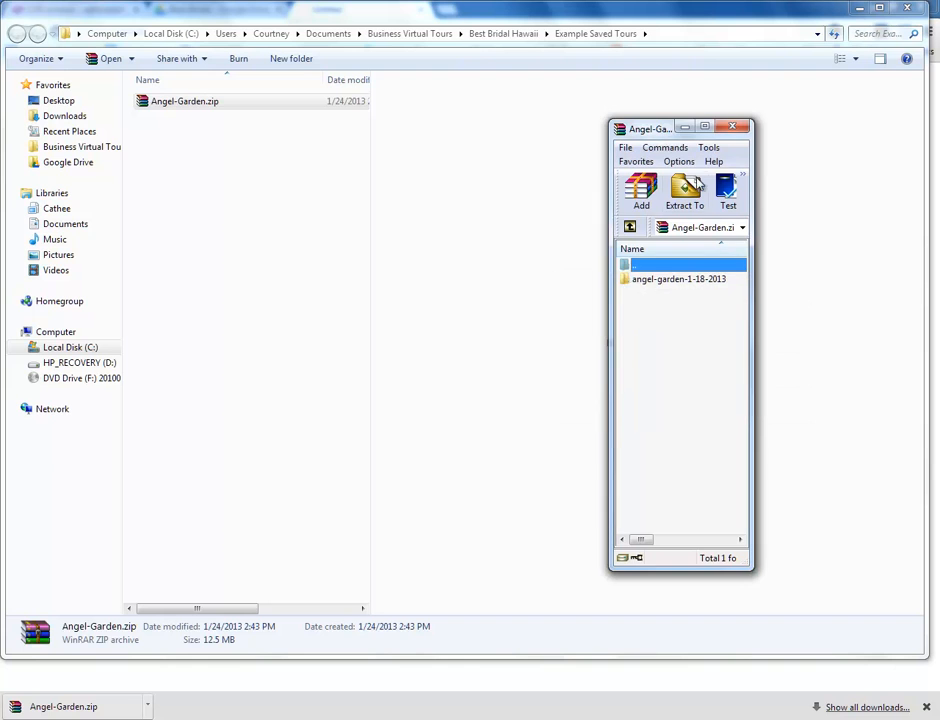
{"action": "left_click", "coordinate": [720, 128]}
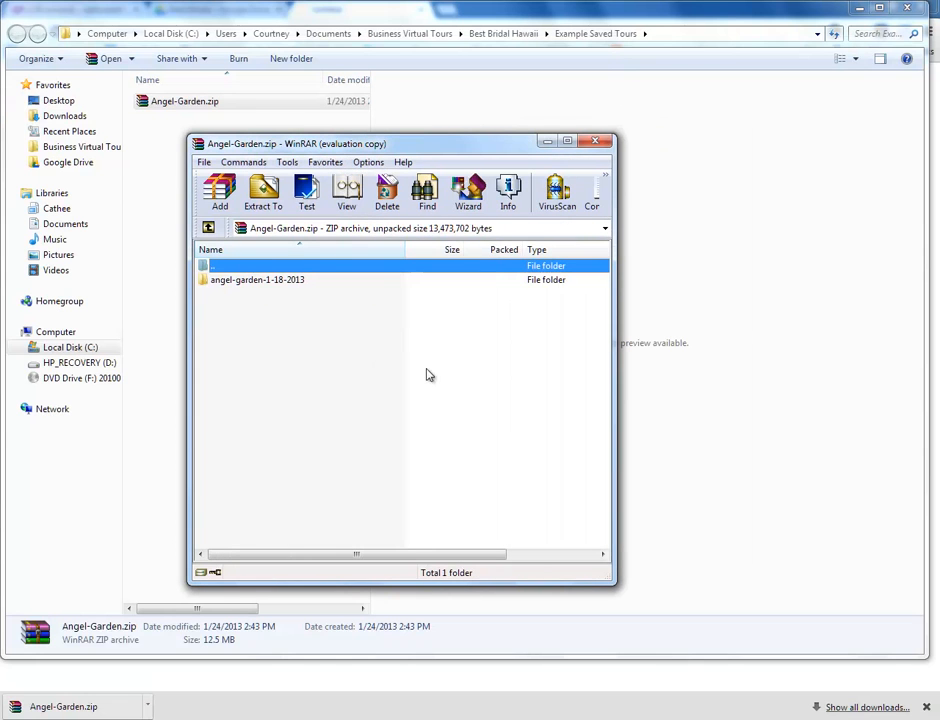
{"action": "double_click", "coordinate": [256, 280]}
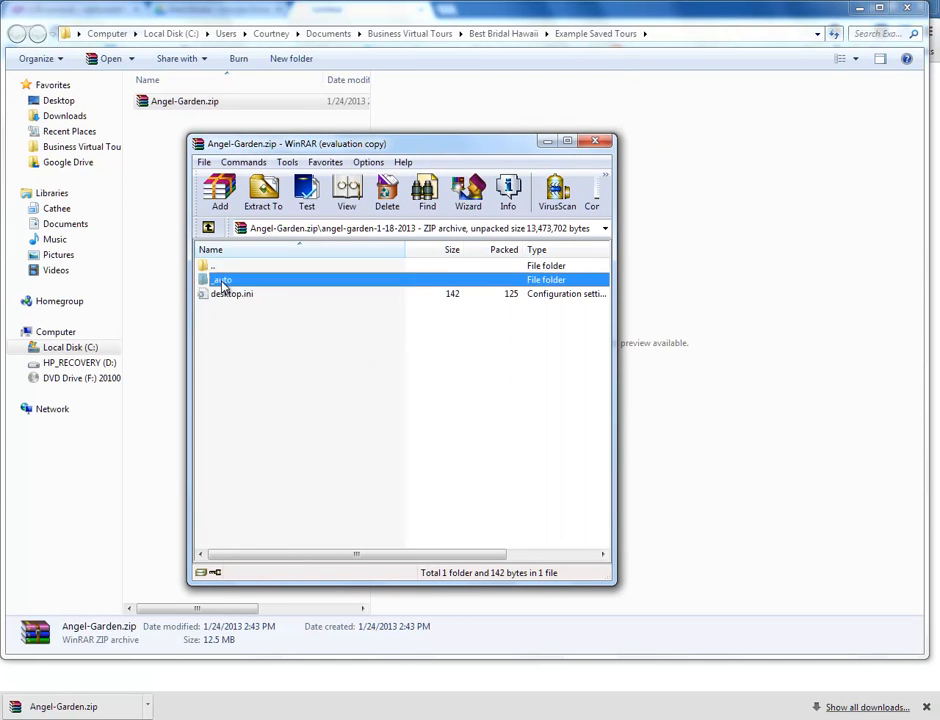
{"action": "double_click", "coordinate": [220, 280]}
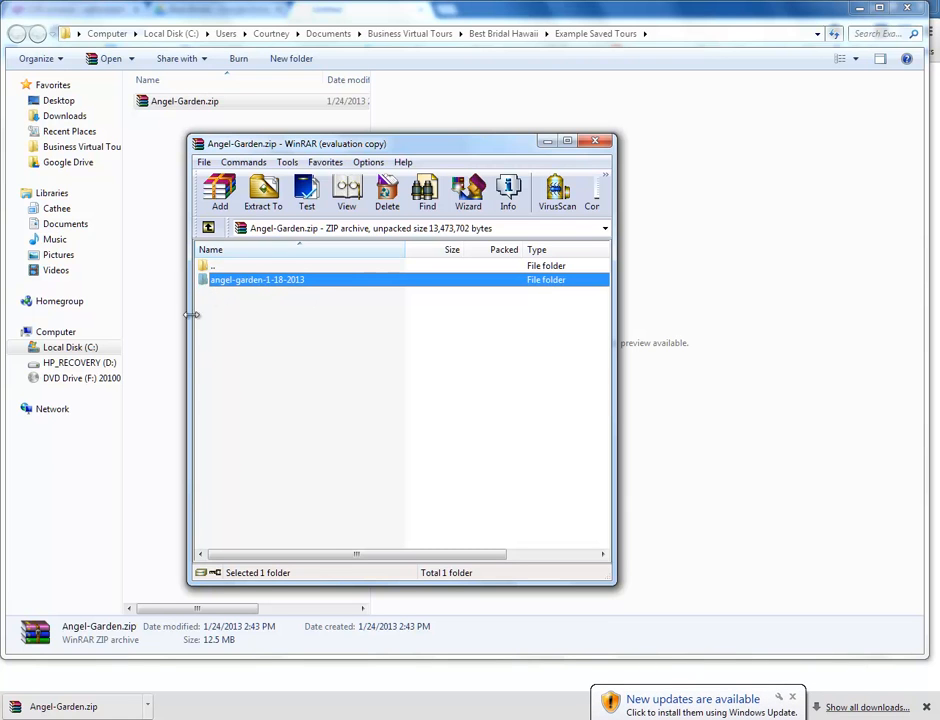
{"action": "double_click", "coordinate": [256, 280]}
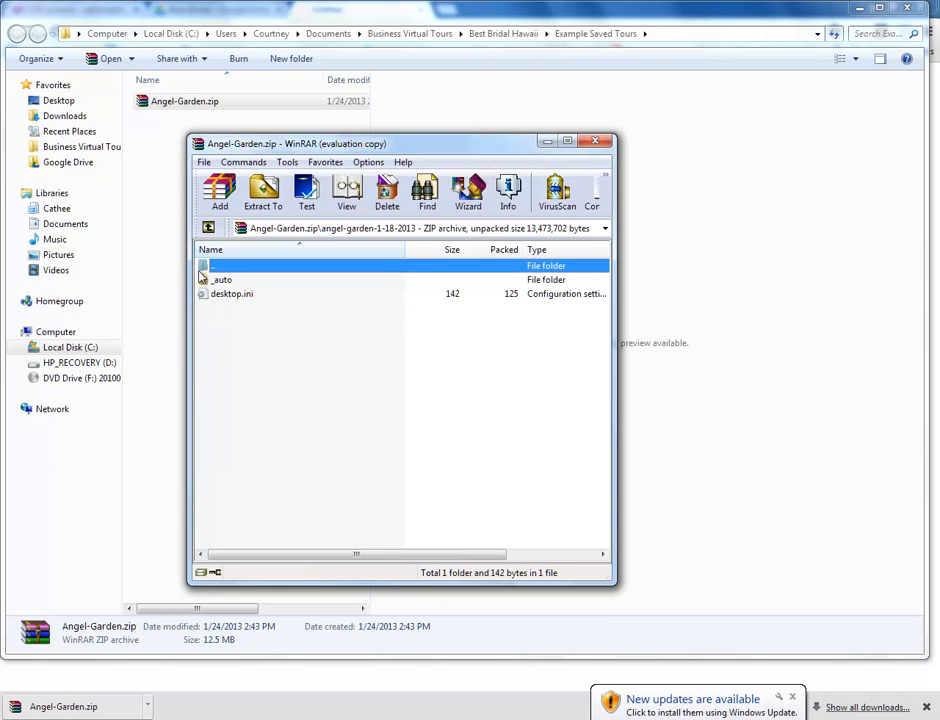
{"action": "double_click", "coordinate": [222, 280]}
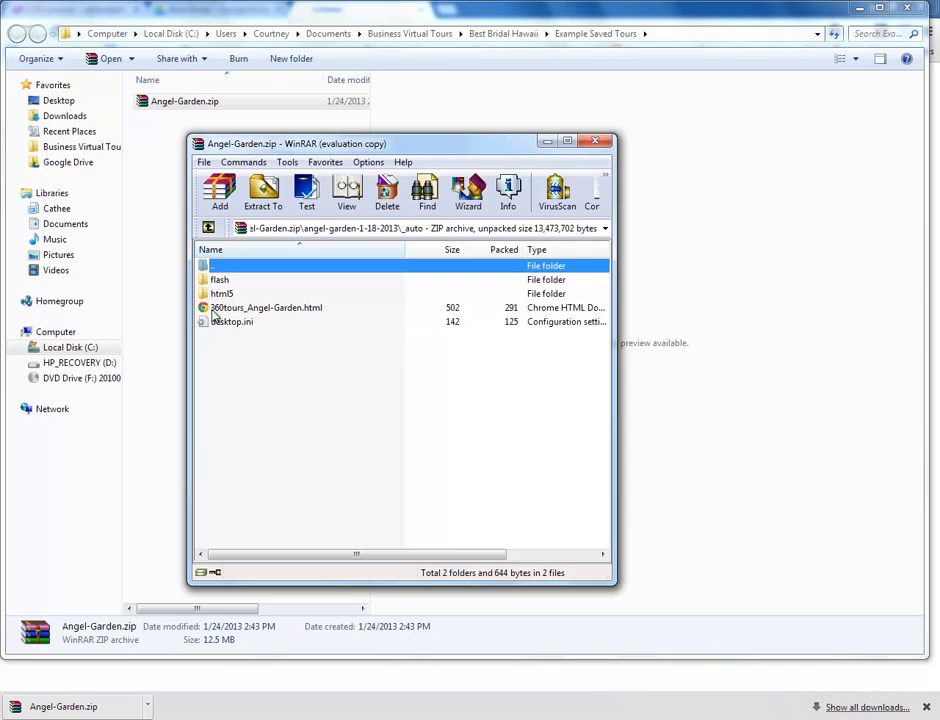
{"action": "mouse_move", "coordinate": [218, 320]}
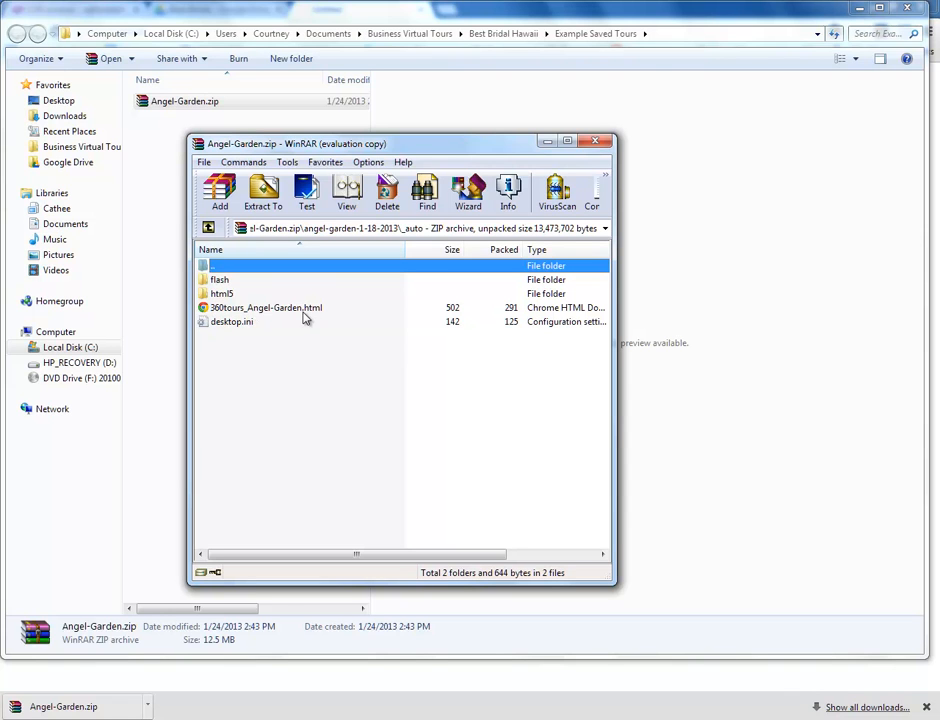
{"action": "mouse_move", "coordinate": [264, 314]}
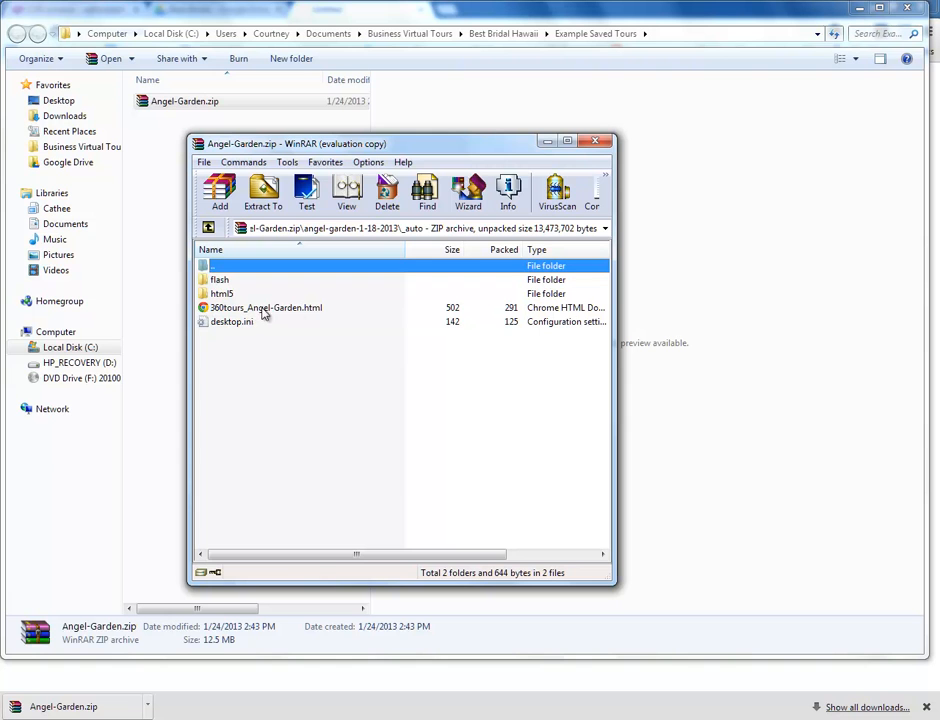
Step: Preview 360tours_Angel-Garden.html full screen, looking around the Brides Room, then return to Drive
{"action": "double_click", "coordinate": [264, 308]}
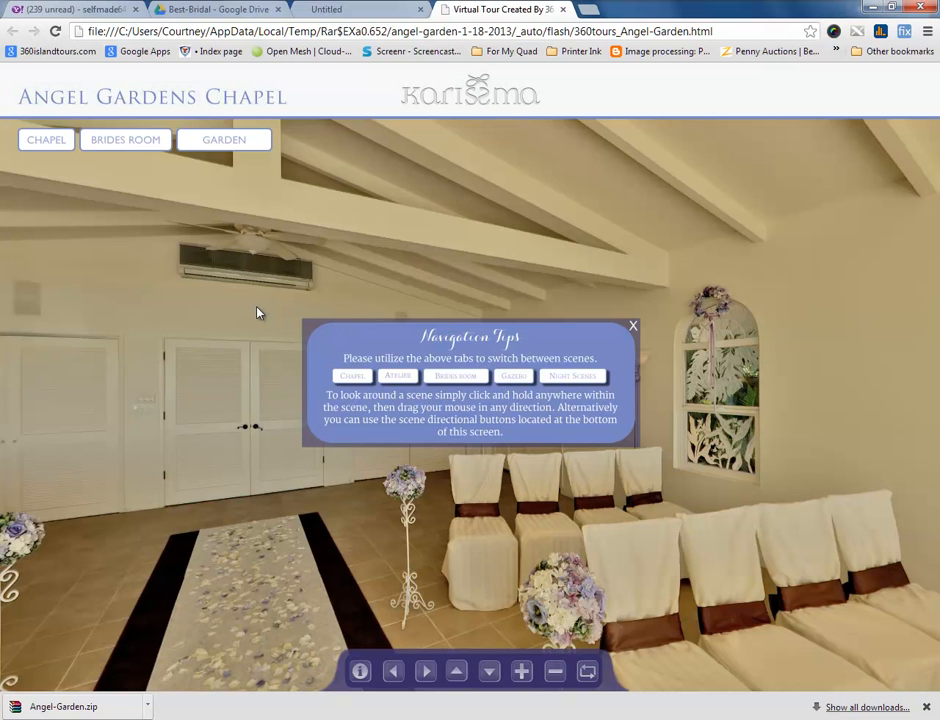
{"action": "left_click", "coordinate": [588, 672]}
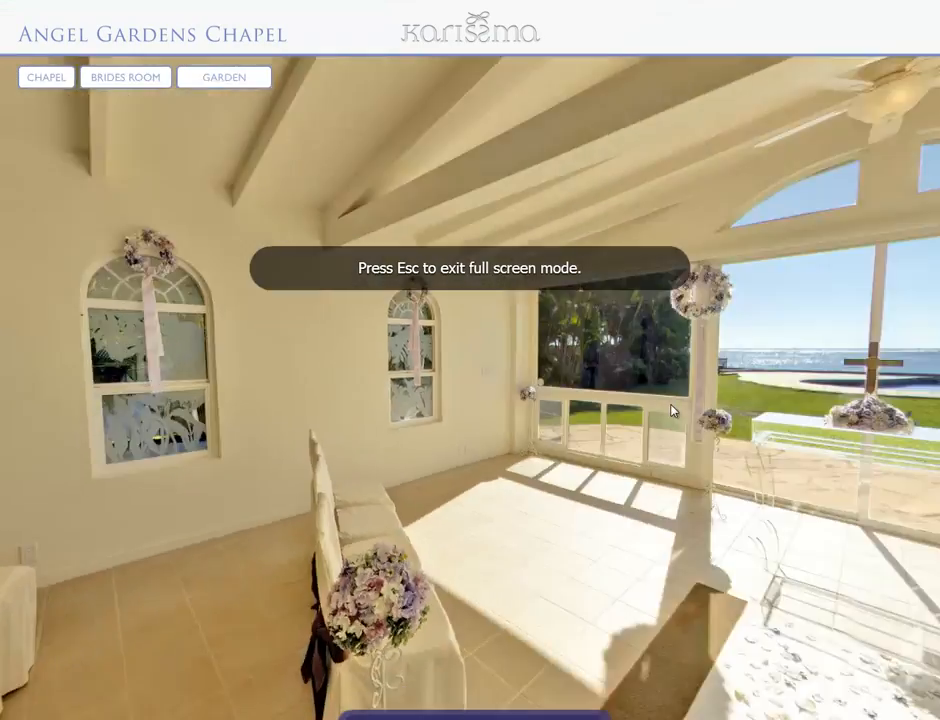
{"action": "left_click", "coordinate": [124, 76]}
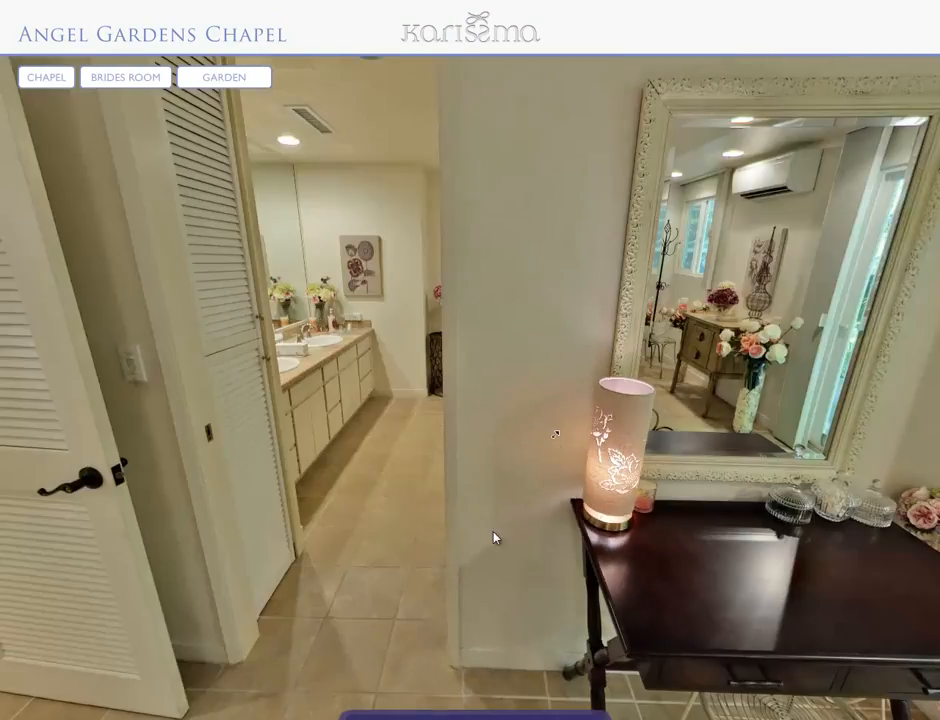
{"action": "left_click_drag", "start_coordinate": [550, 430], "coordinate": [330, 560]}
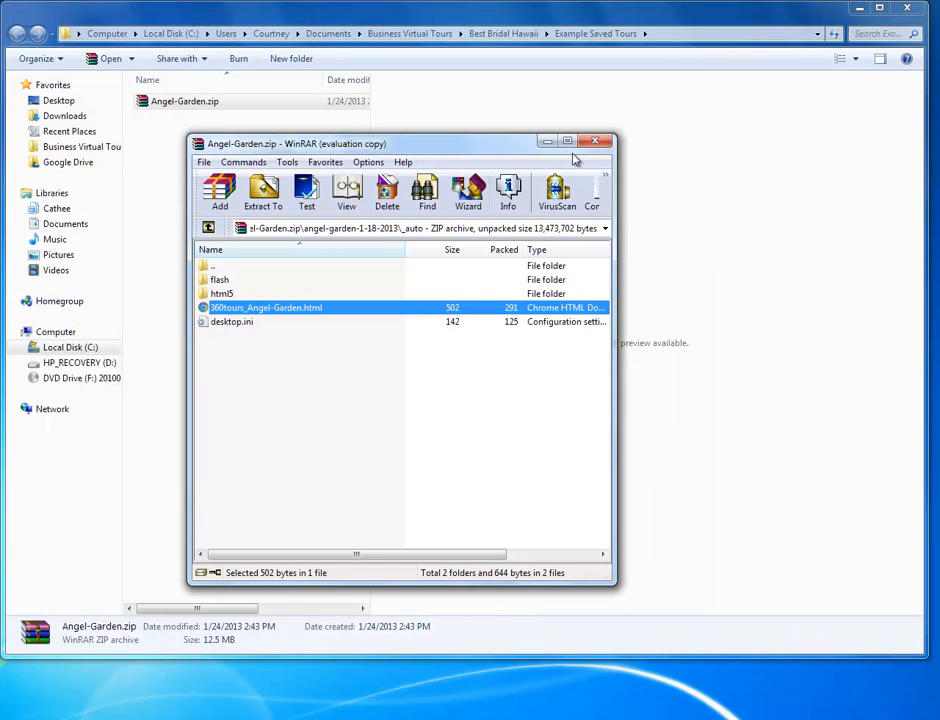
{"action": "left_click", "coordinate": [596, 140]}
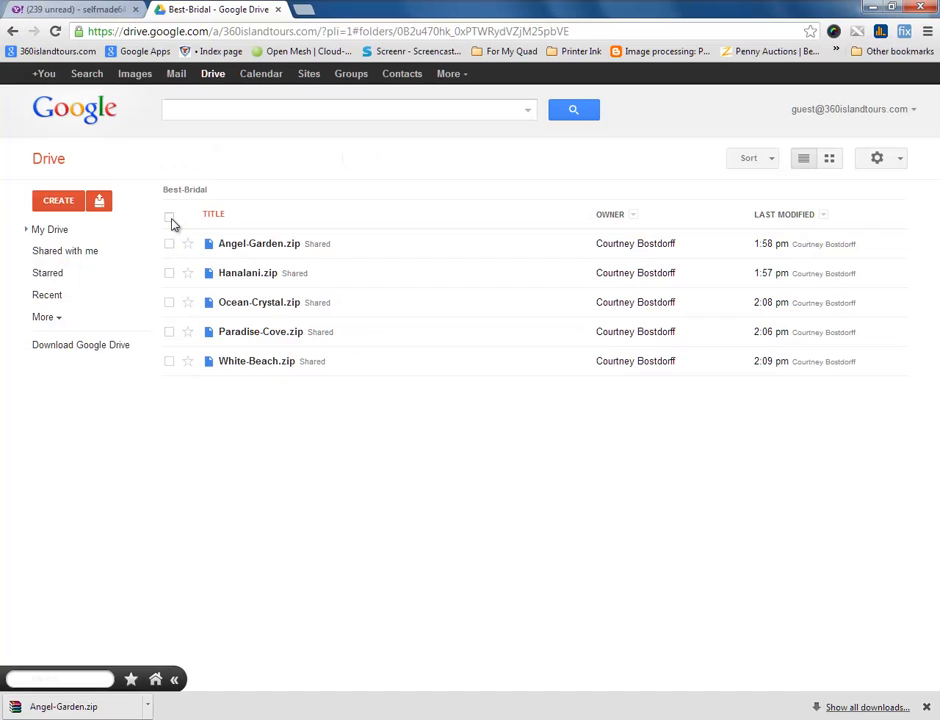
Step: Select all five tour zips and start a combined download kept 'As is' in one .zip
{"action": "left_click", "coordinate": [168, 216]}
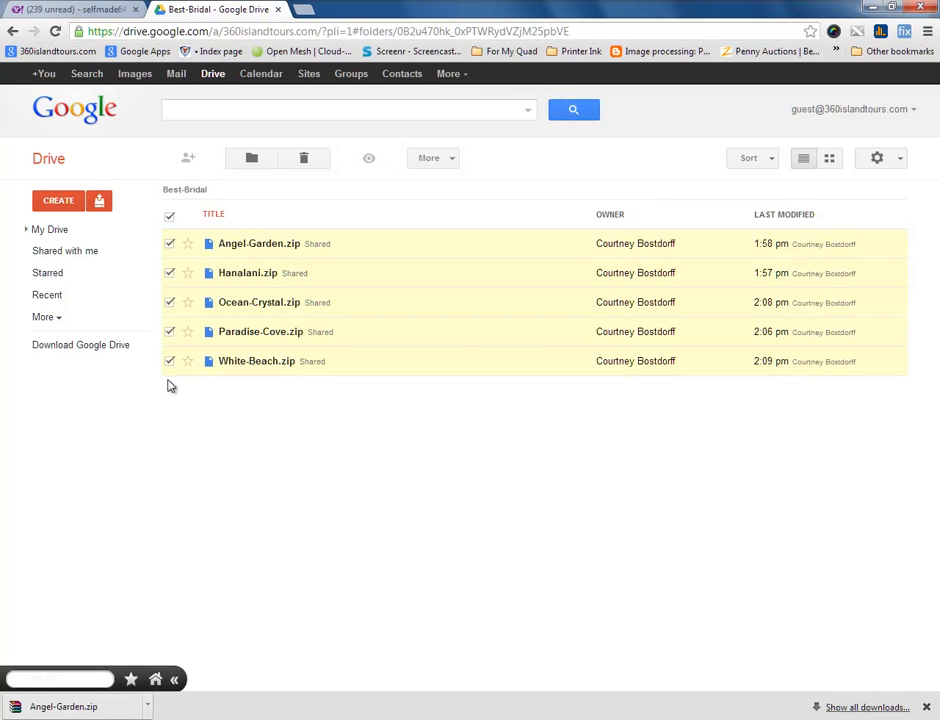
{"action": "left_click", "coordinate": [432, 158]}
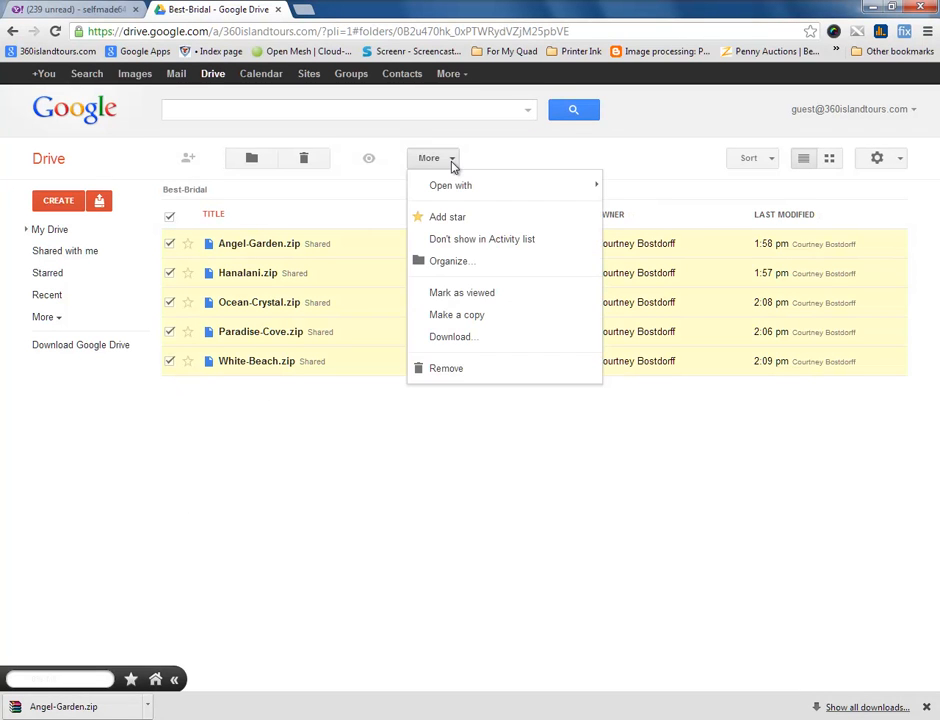
{"action": "left_click", "coordinate": [452, 336]}
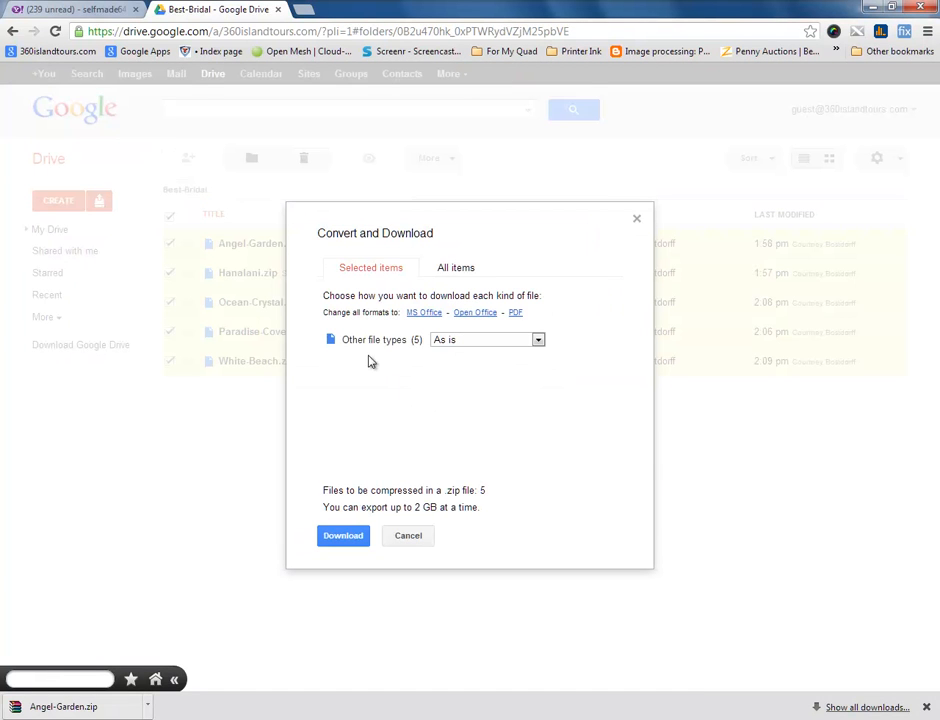
{"action": "mouse_move", "coordinate": [400, 344]}
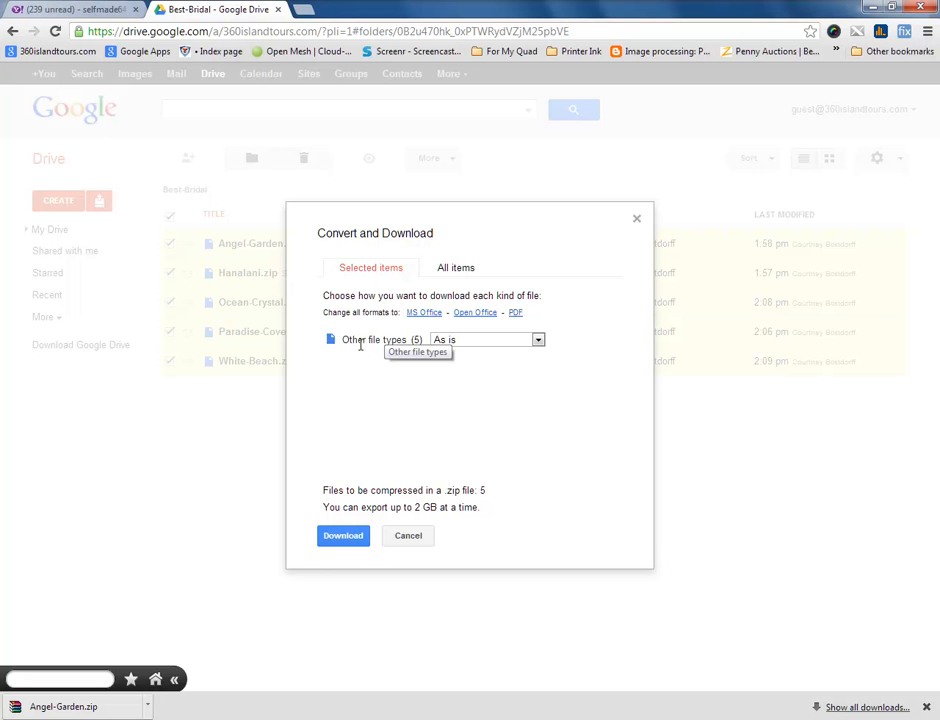
{"action": "mouse_move", "coordinate": [440, 376]}
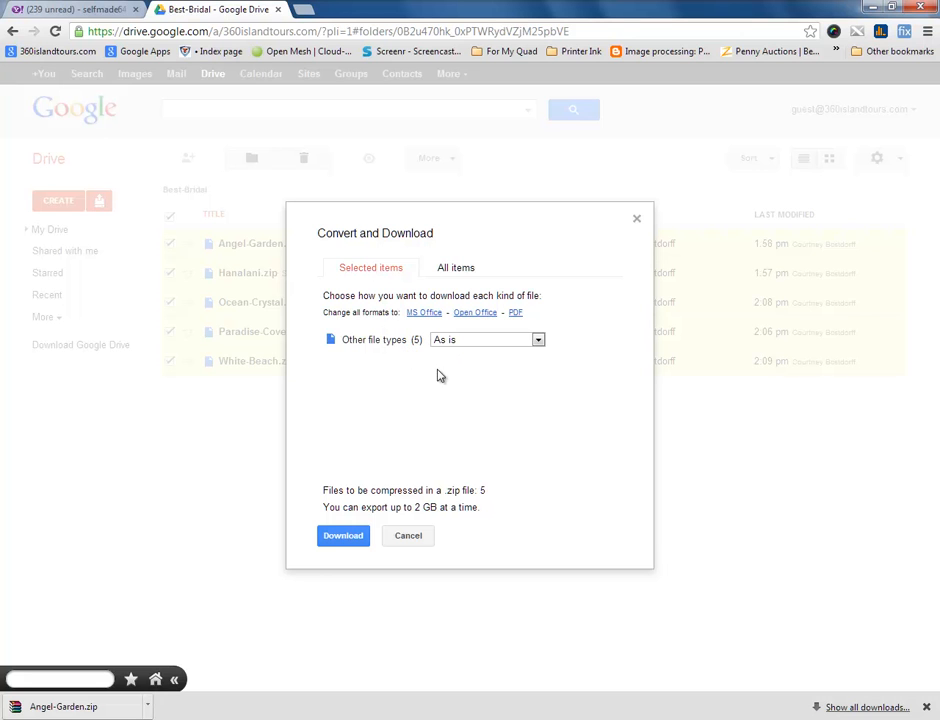
{"action": "mouse_move", "coordinate": [392, 400]}
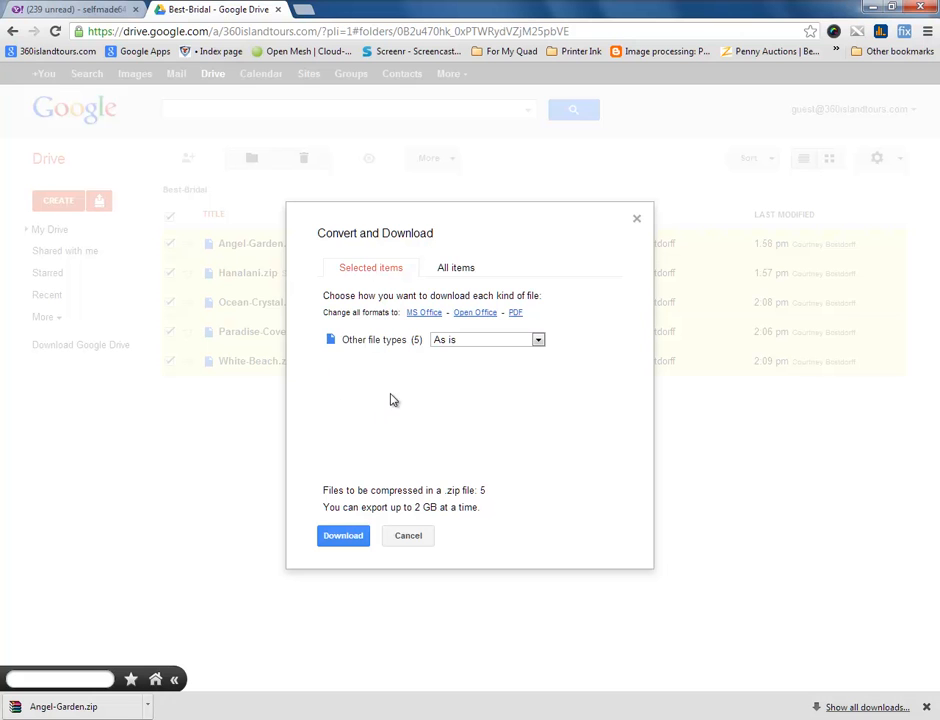
Step: Zip the five files and download documents-export-2013-01-24.zip into Example Saved Tours
{"action": "left_click", "coordinate": [342, 536]}
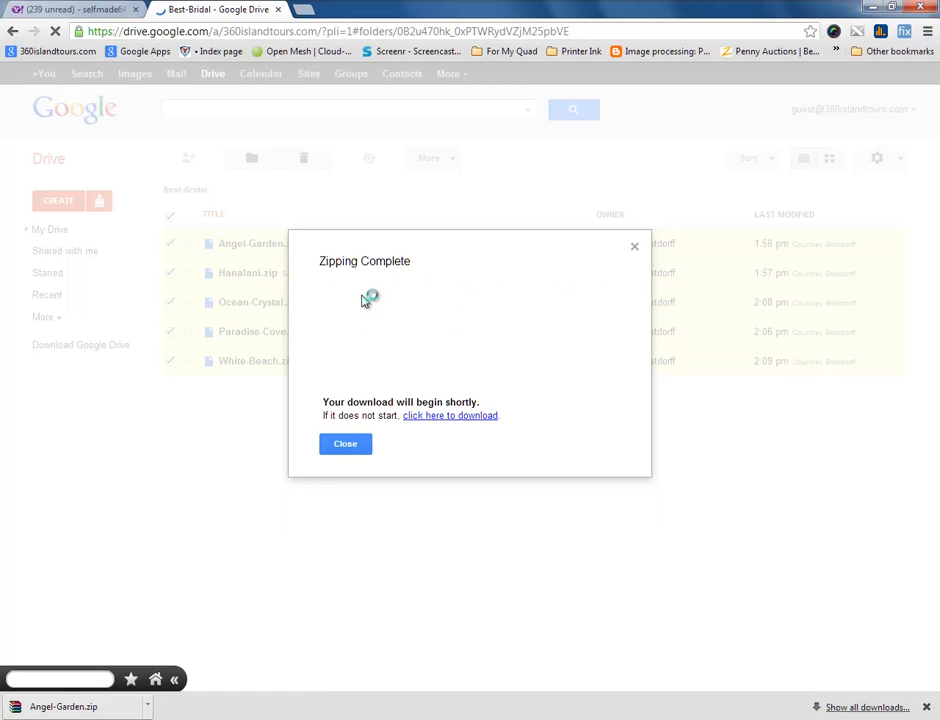
{"action": "left_click", "coordinate": [448, 414]}
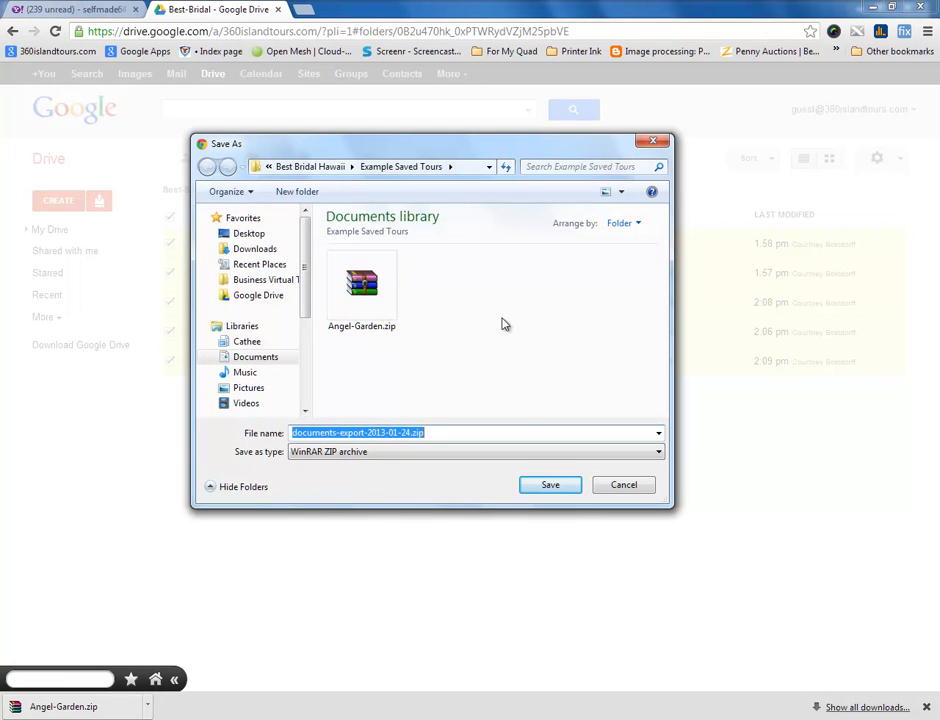
Step: Save the combined documents-export zip into the Example Saved Tours folder
{"action": "left_click", "coordinate": [362, 284]}
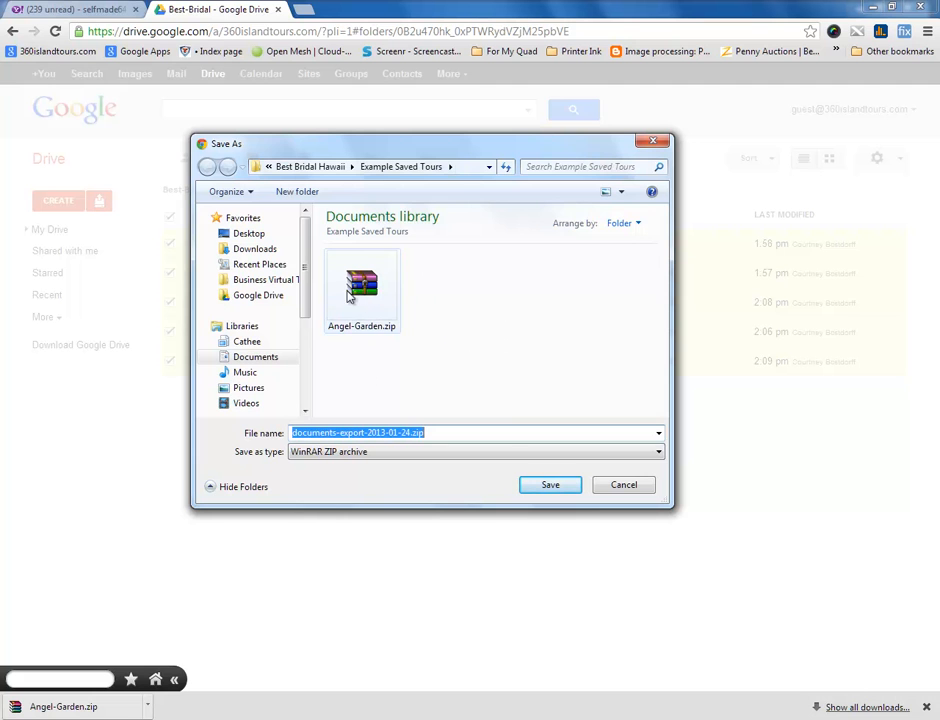
{"action": "left_click", "coordinate": [548, 486]}
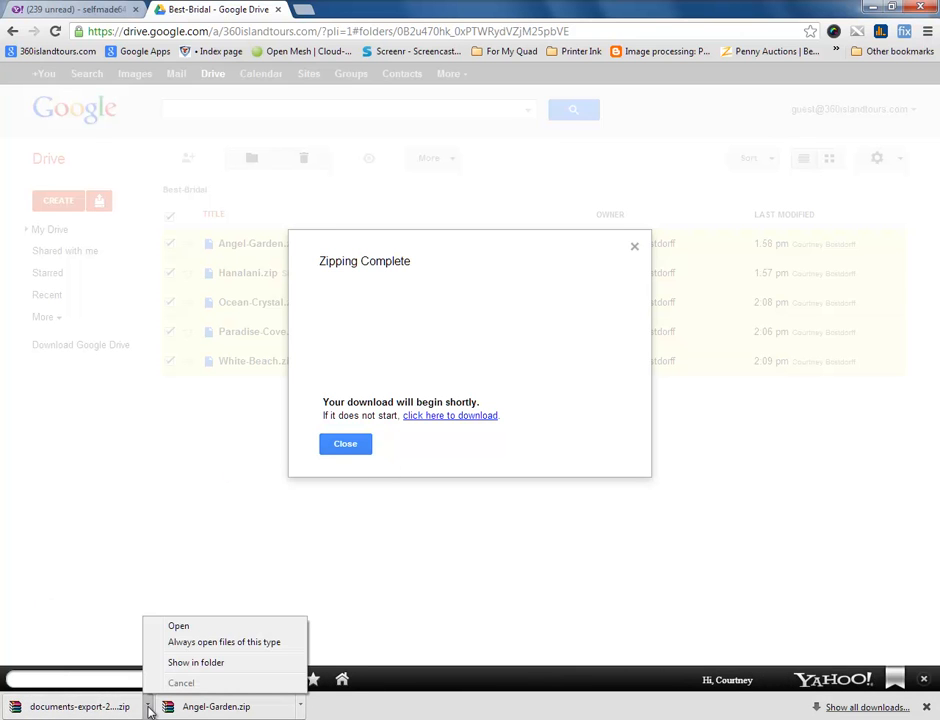
Step: Show documents-export-2013-01-24.zip in its folder and inspect its five tour zips in WinRAR
{"action": "left_click", "coordinate": [196, 662]}
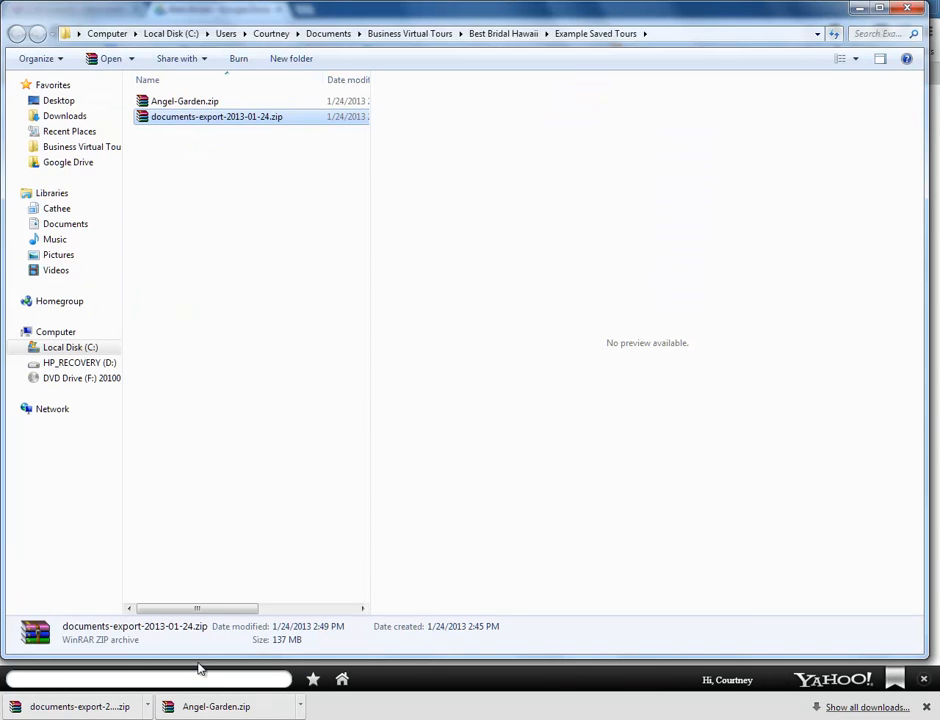
{"action": "mouse_move", "coordinate": [184, 134]}
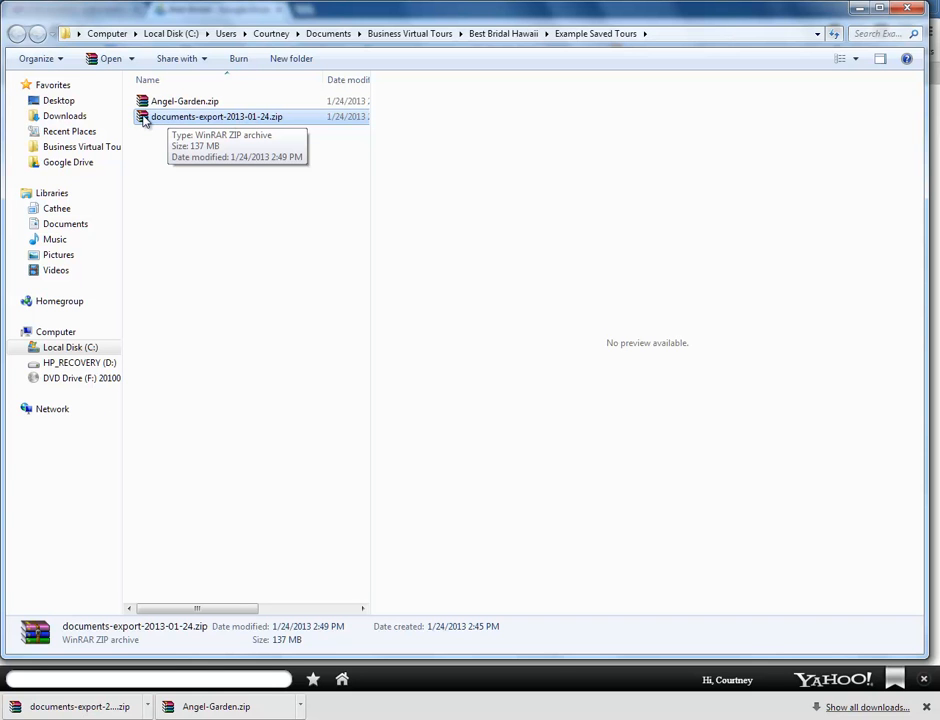
{"action": "double_click", "coordinate": [216, 116]}
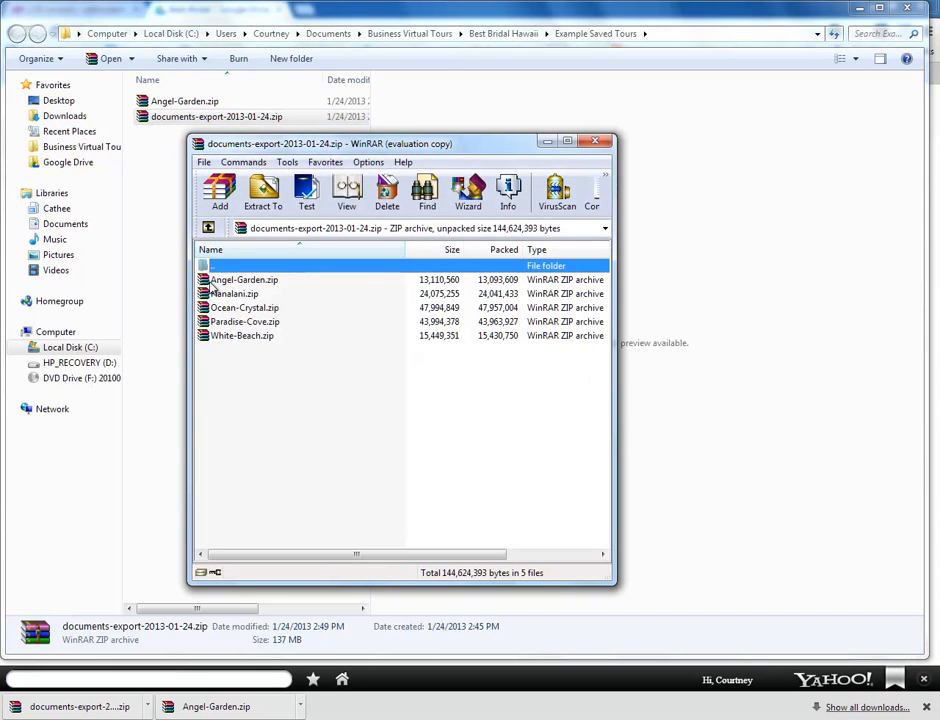
{"action": "mouse_move", "coordinate": [240, 308]}
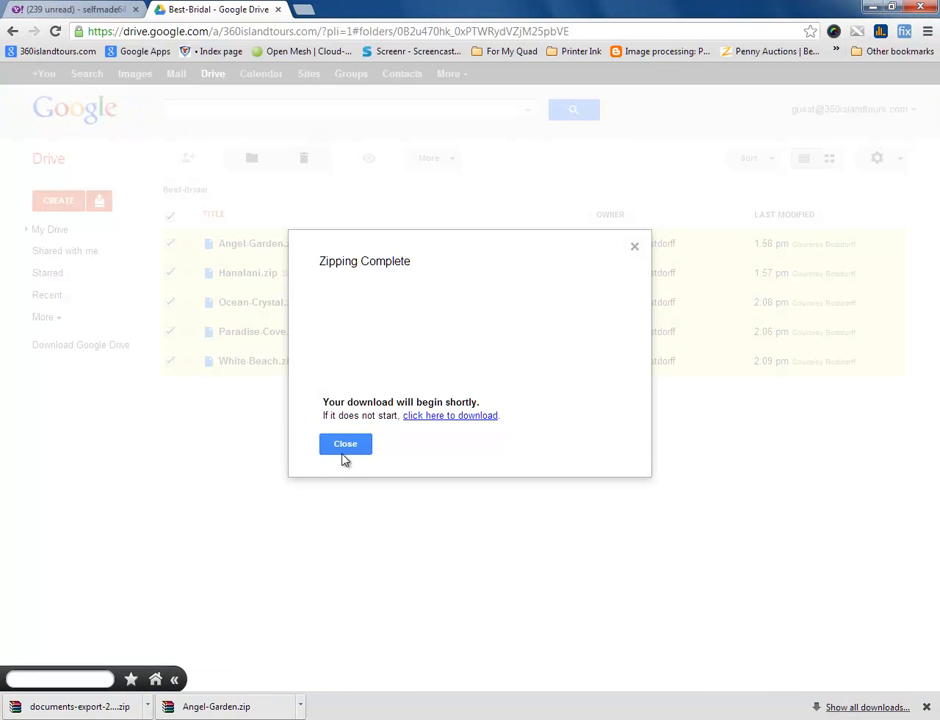
Step: Dismiss the Zipping Complete notice and reopen the Best-Bridal folder from the Yahoo Mail share link
{"action": "left_click", "coordinate": [344, 444]}
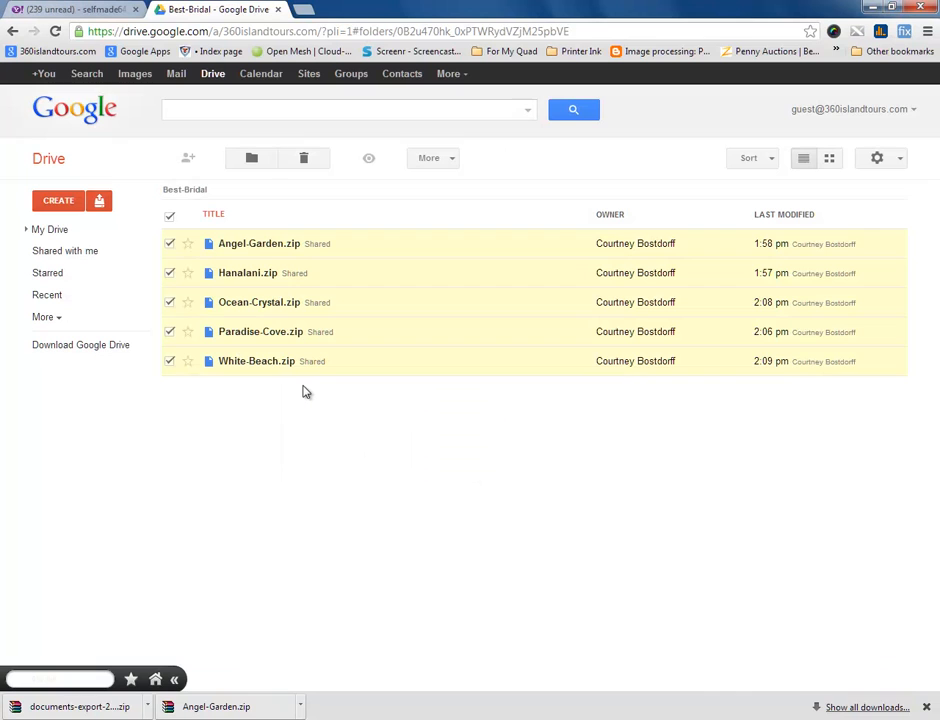
{"action": "left_click", "coordinate": [70, 8]}
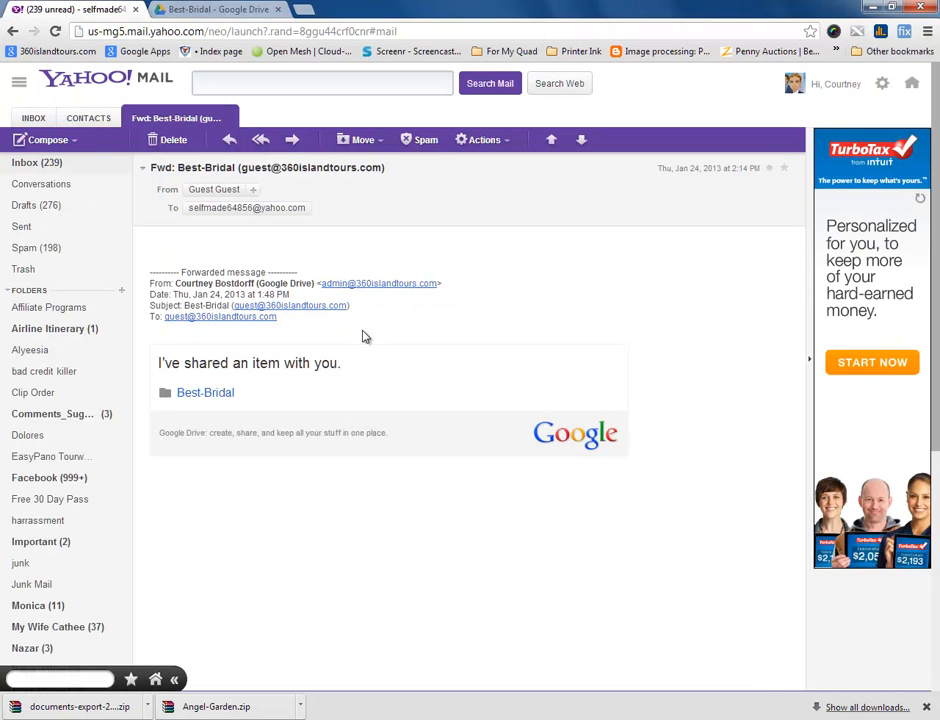
{"action": "mouse_move", "coordinate": [208, 406]}
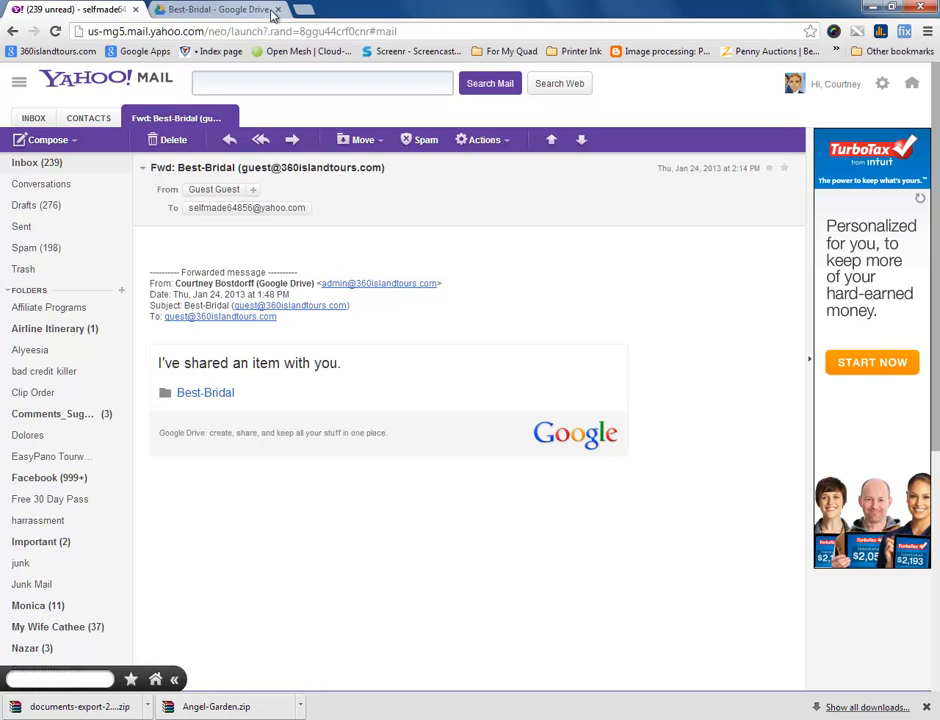
{"action": "left_click", "coordinate": [204, 392]}
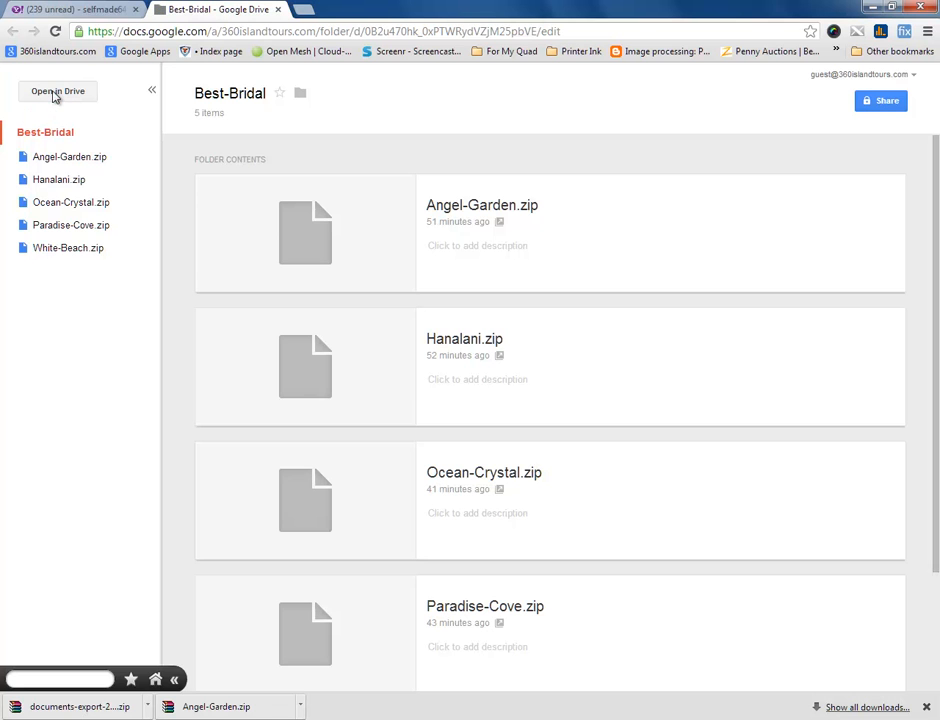
Step: View Best-Bridal in the regular Drive file list and download Angel-Garden.zip on its own
{"action": "left_click", "coordinate": [56, 92]}
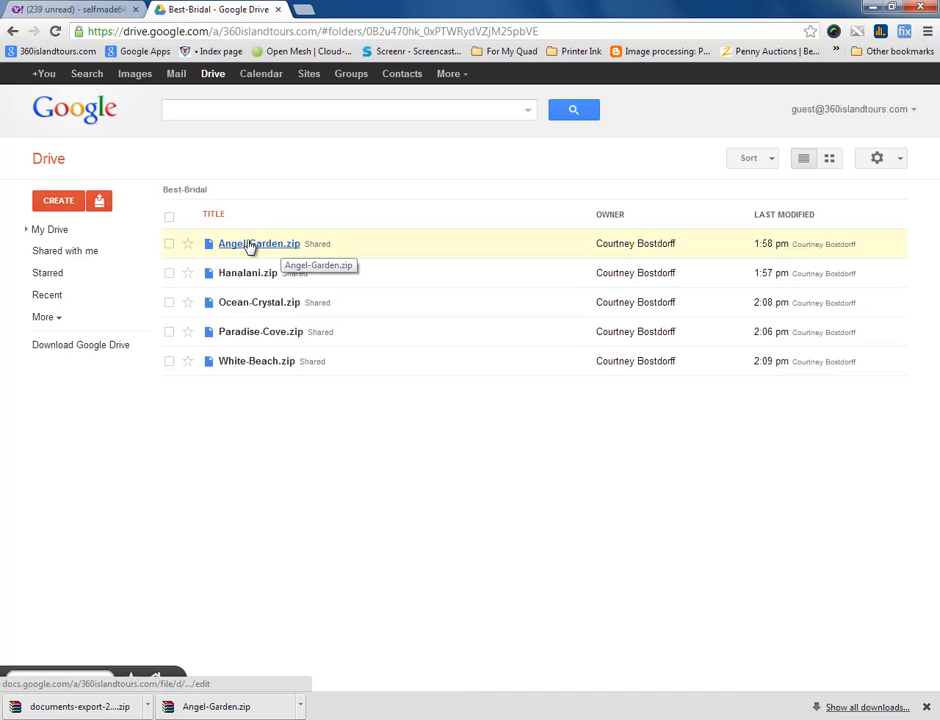
{"action": "mouse_move", "coordinate": [220, 360]}
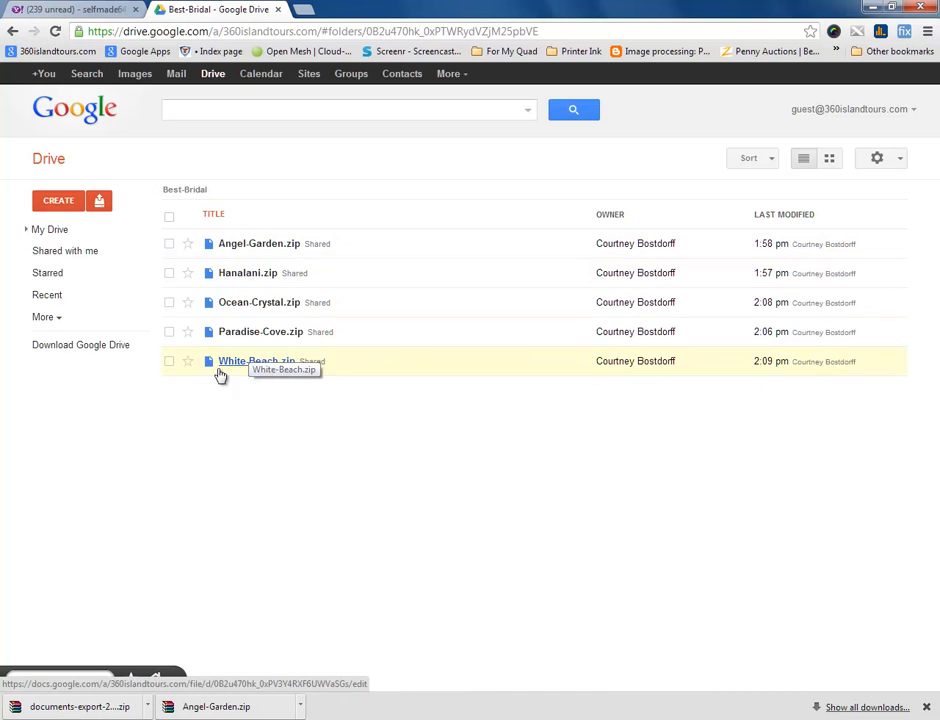
{"action": "left_click", "coordinate": [168, 216]}
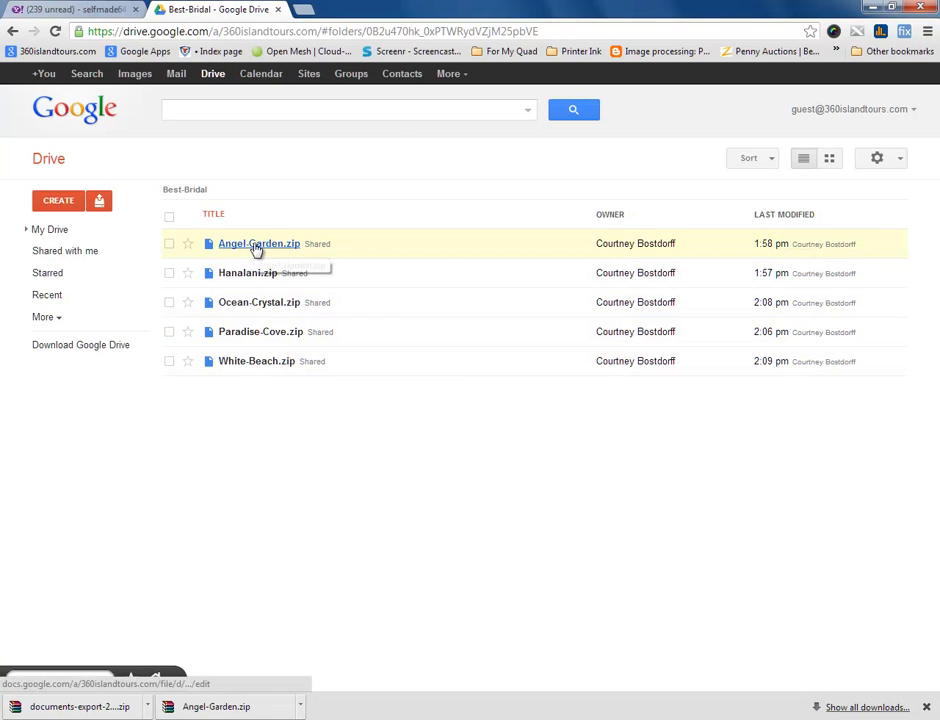
{"action": "right_click", "coordinate": [258, 244]}
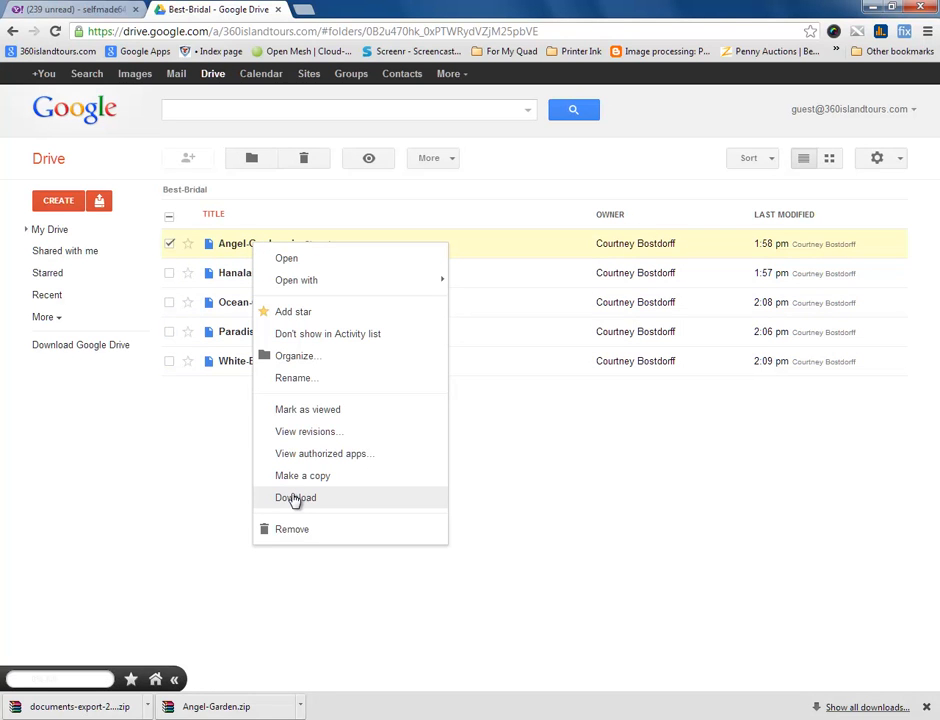
{"action": "left_click", "coordinate": [296, 496]}
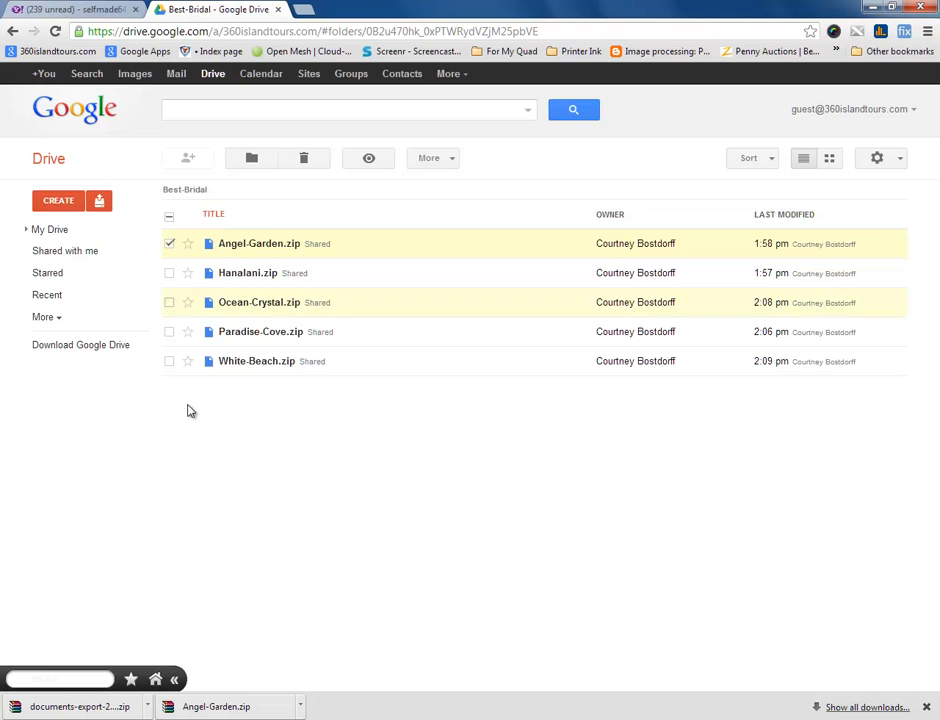
Step: Select all five tour zips and start a combined download via More > Download
{"action": "left_click", "coordinate": [168, 214]}
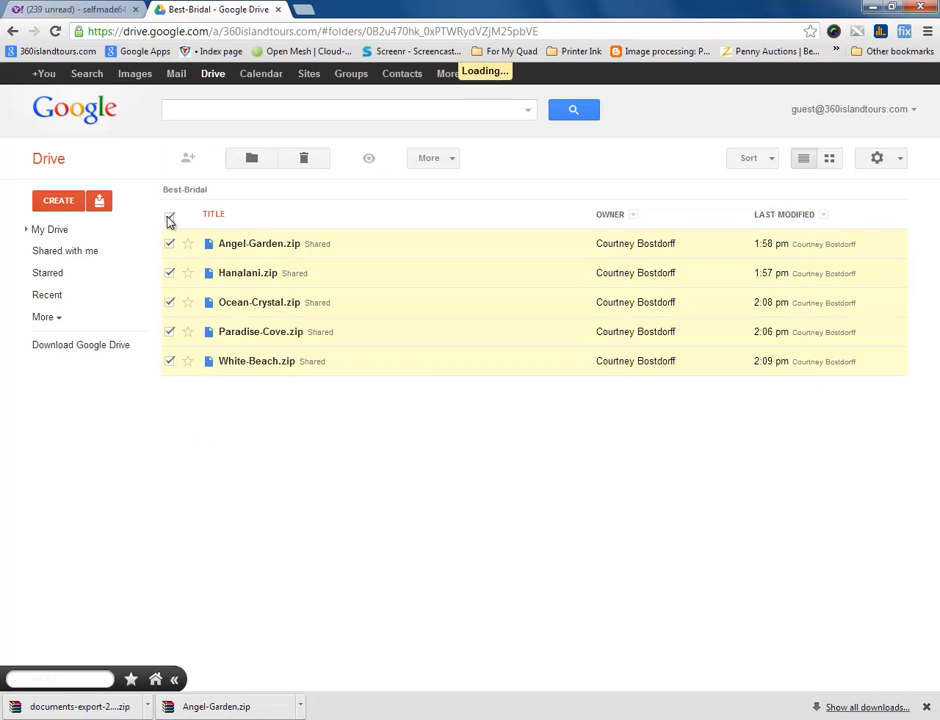
{"action": "left_click", "coordinate": [428, 158]}
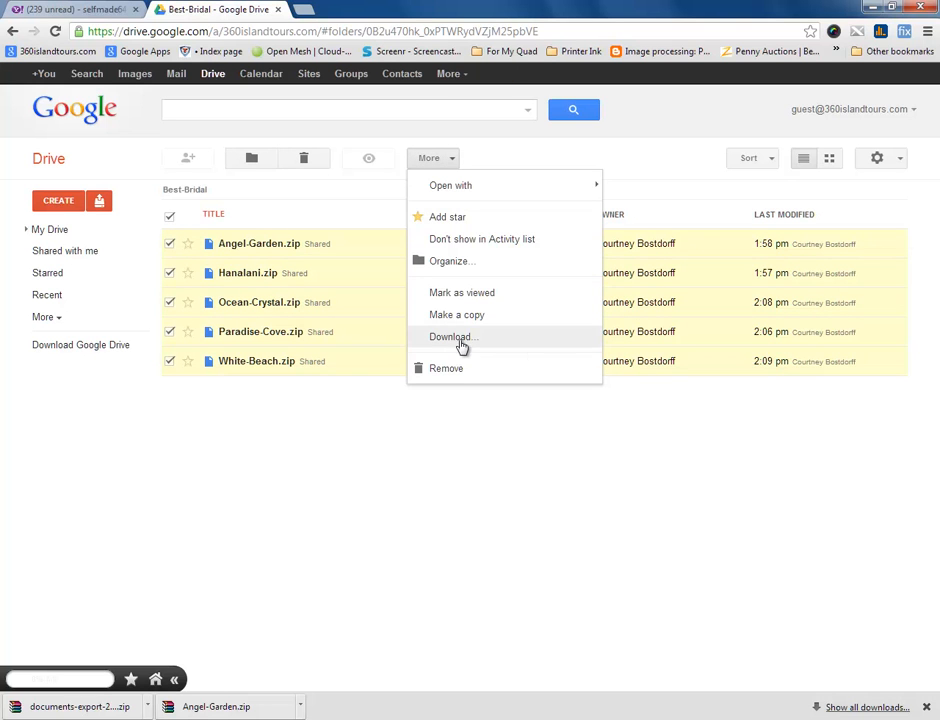
{"action": "left_click", "coordinate": [452, 336]}
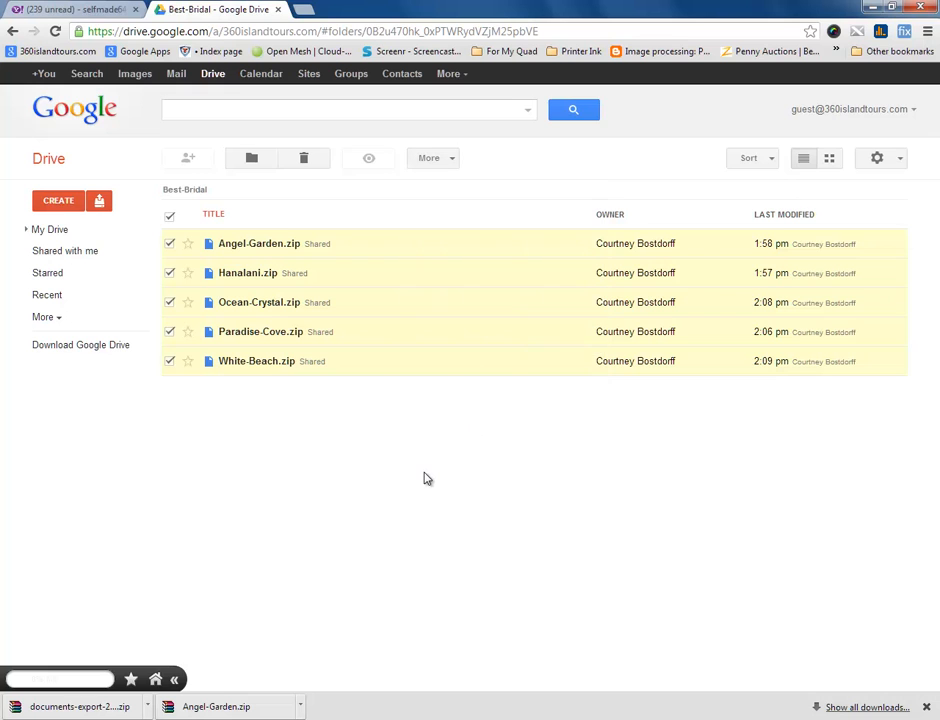